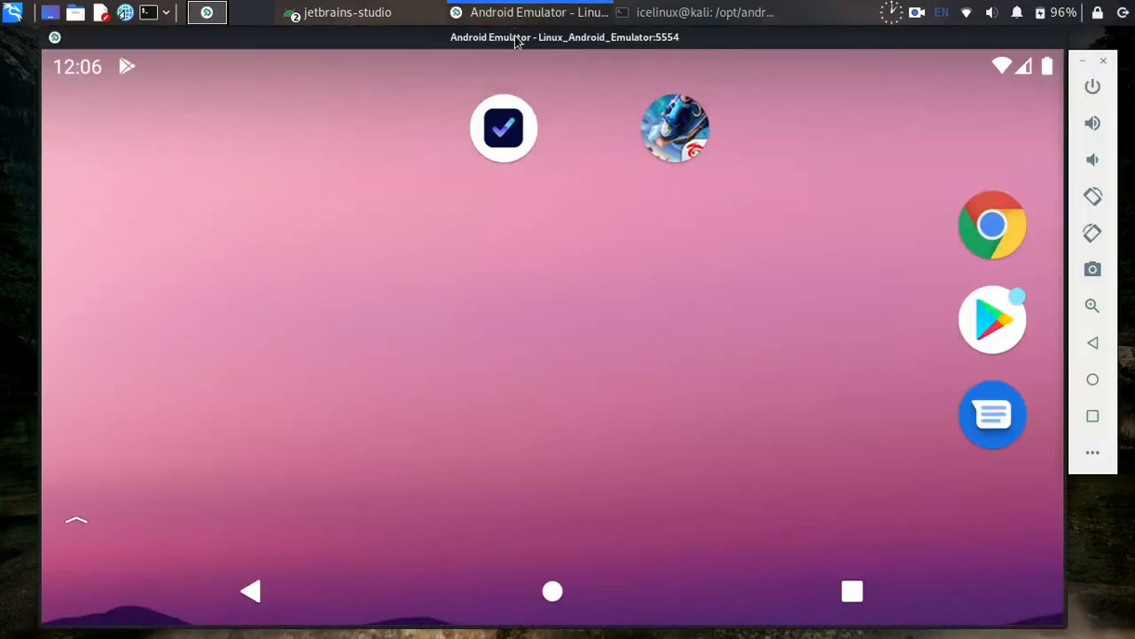
pyautogui.moveTo(621, 359)
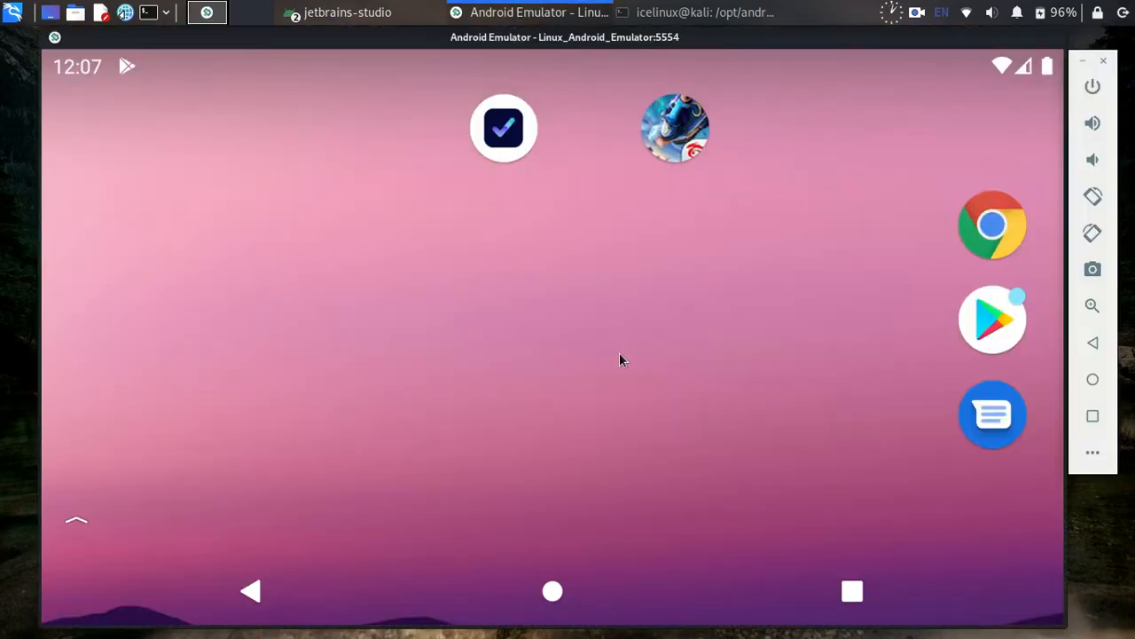
pyautogui.moveTo(849, 348)
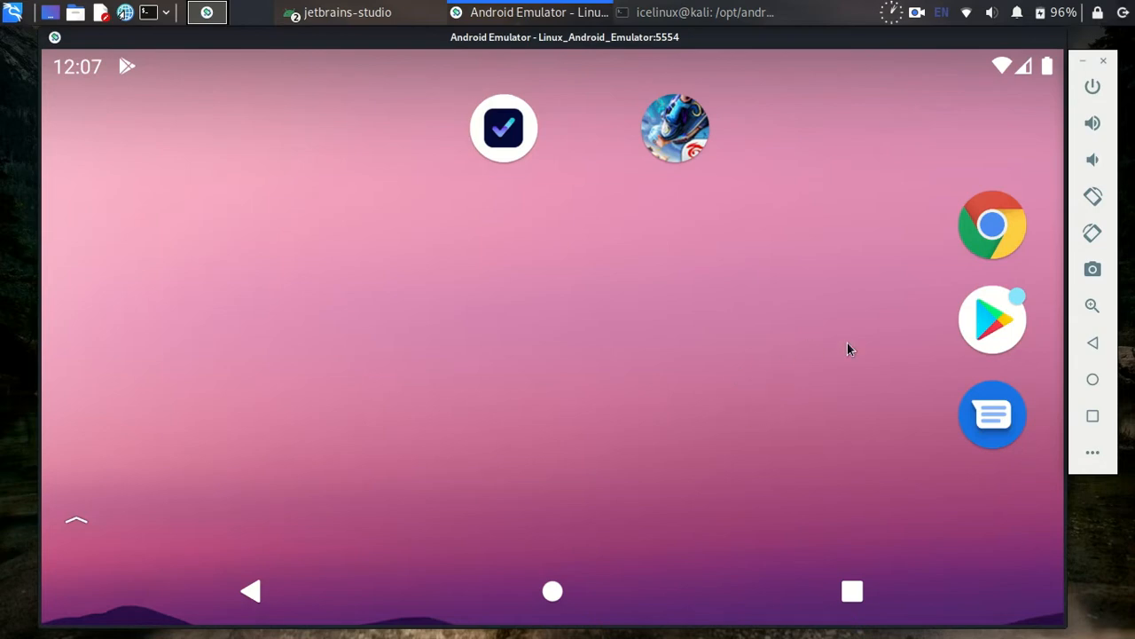
pyautogui.moveTo(1000, 330)
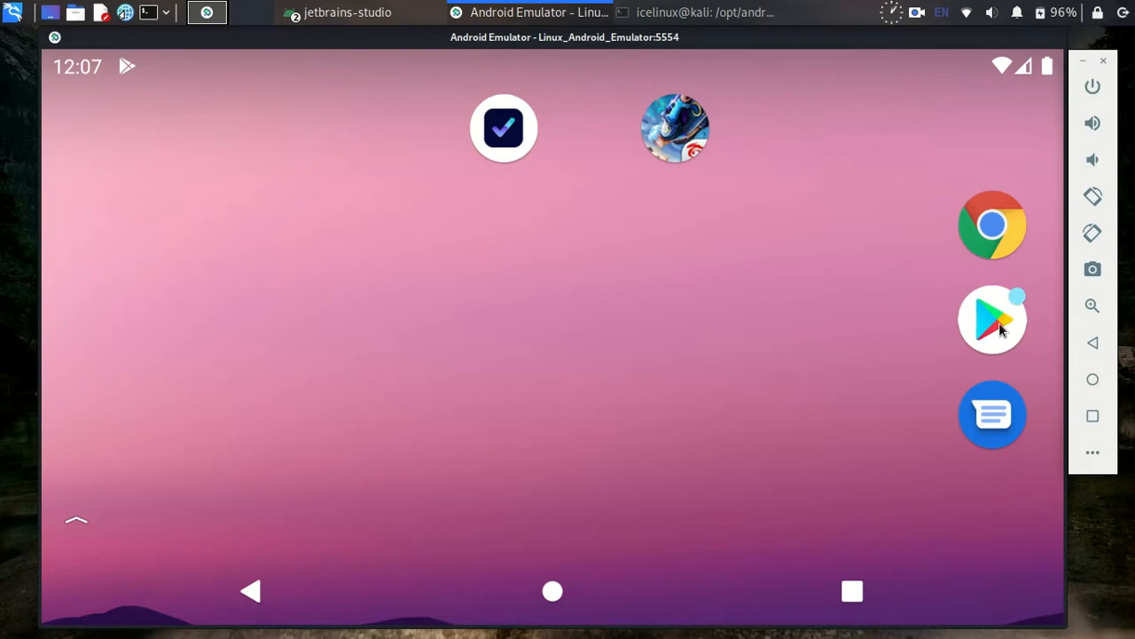
# Search the app store for 'keymap' and scroll through the results.
pyautogui.click(992, 319)
pyautogui.write('odo')
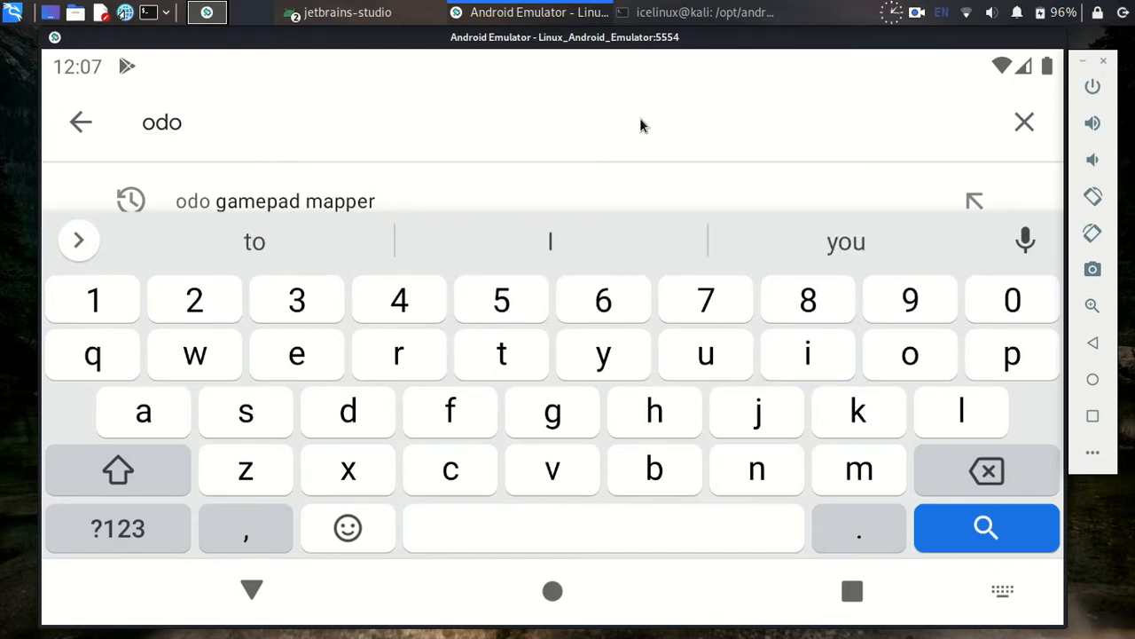
pyautogui.write('keymapper')
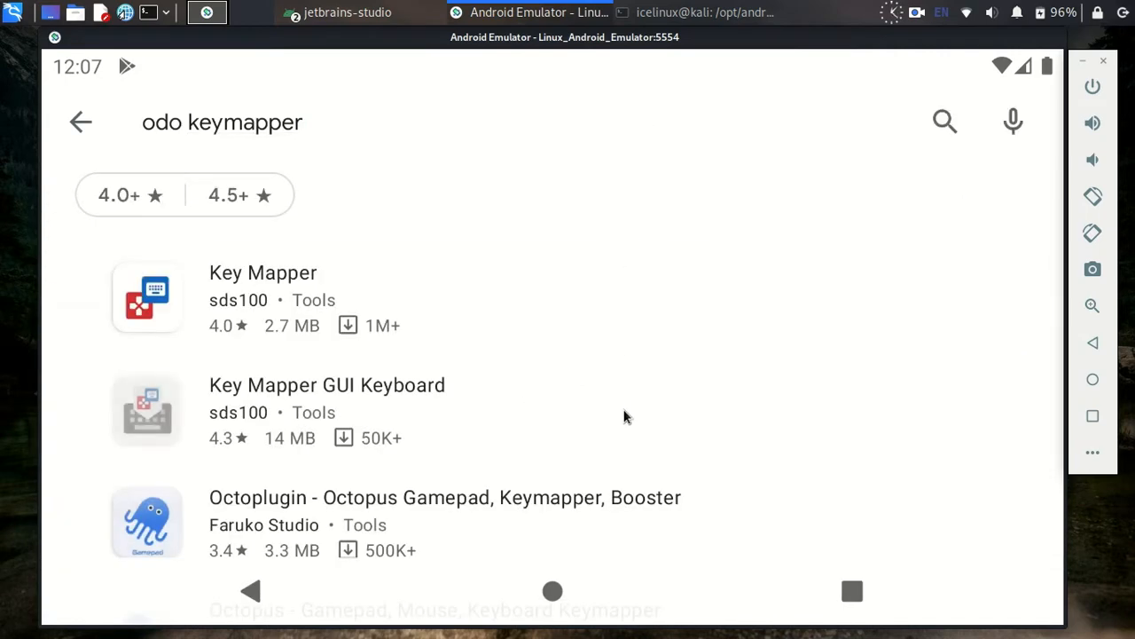
pyautogui.scroll(-3)
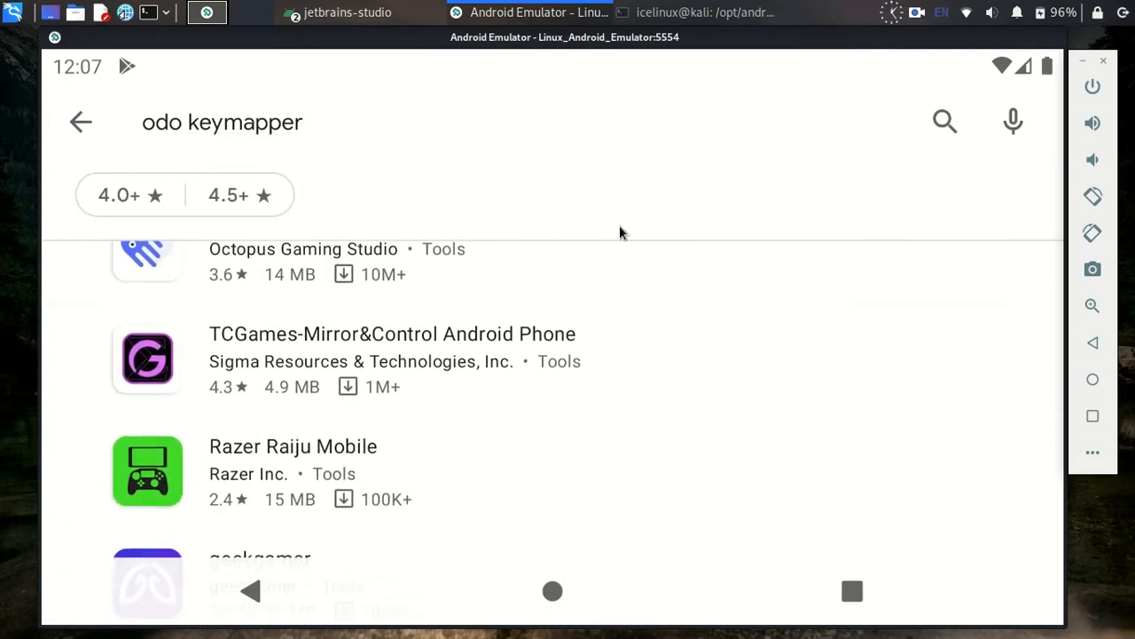
pyautogui.scroll(-3)
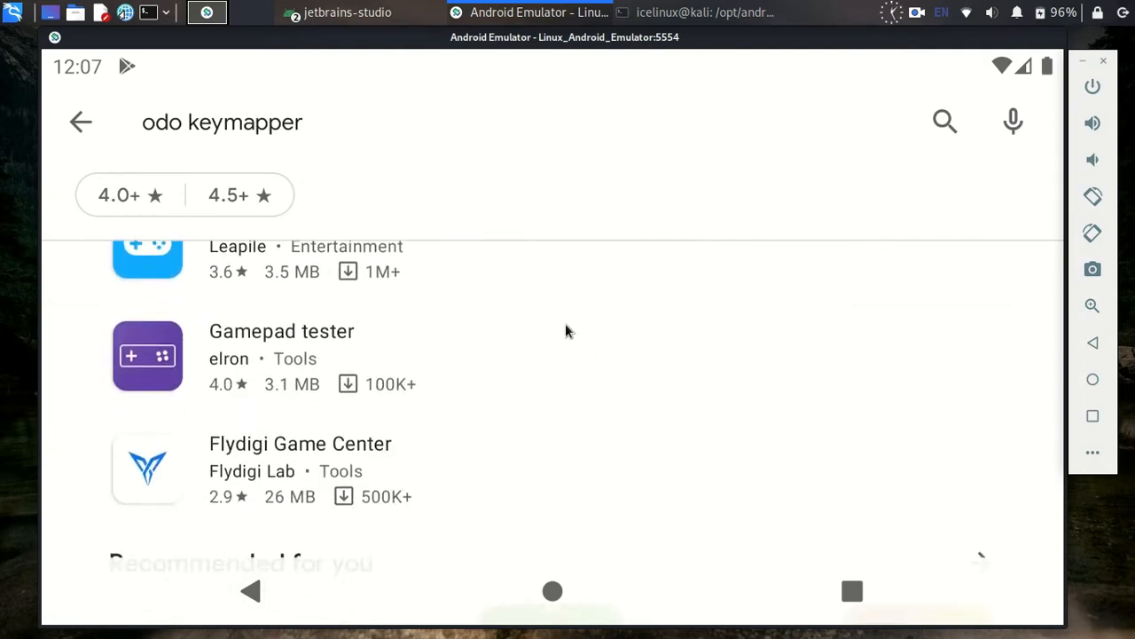
pyautogui.scroll(-3)
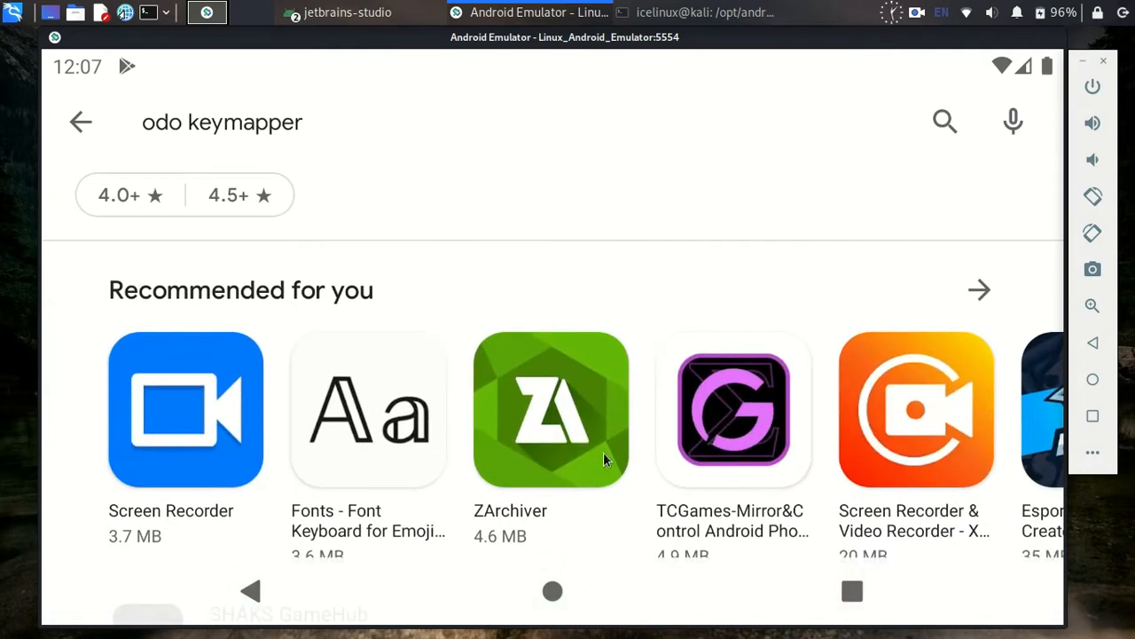
pyautogui.scroll(-3)
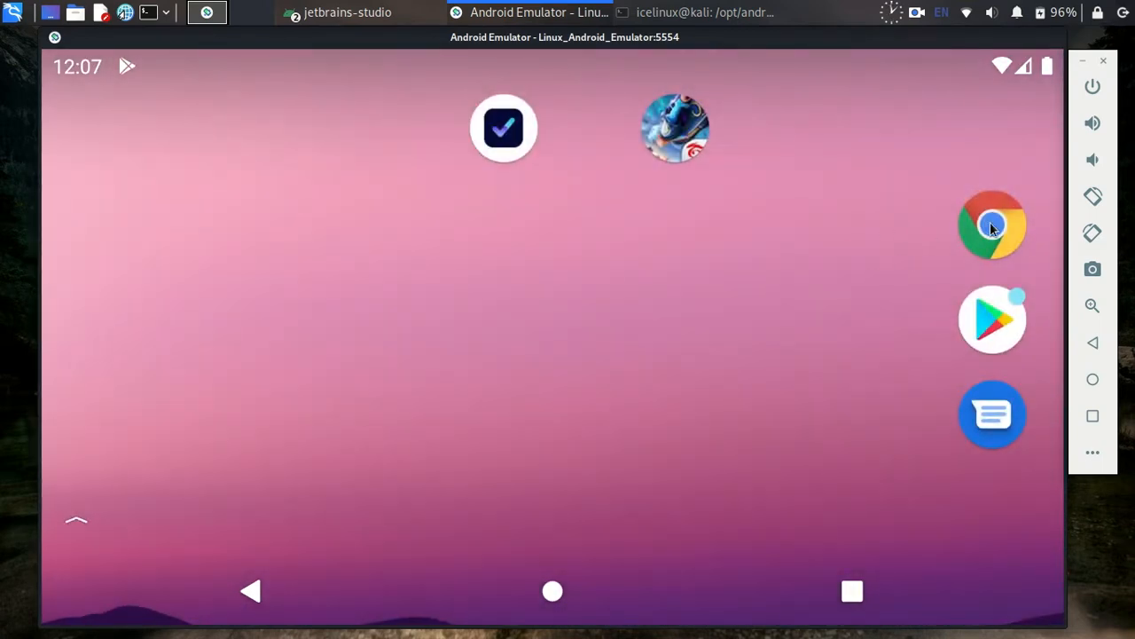
# Search 'odo keymapper' in Chrome and install Odo Gamepad Mapper from the APK Pure result.
pyautogui.click(992, 223)
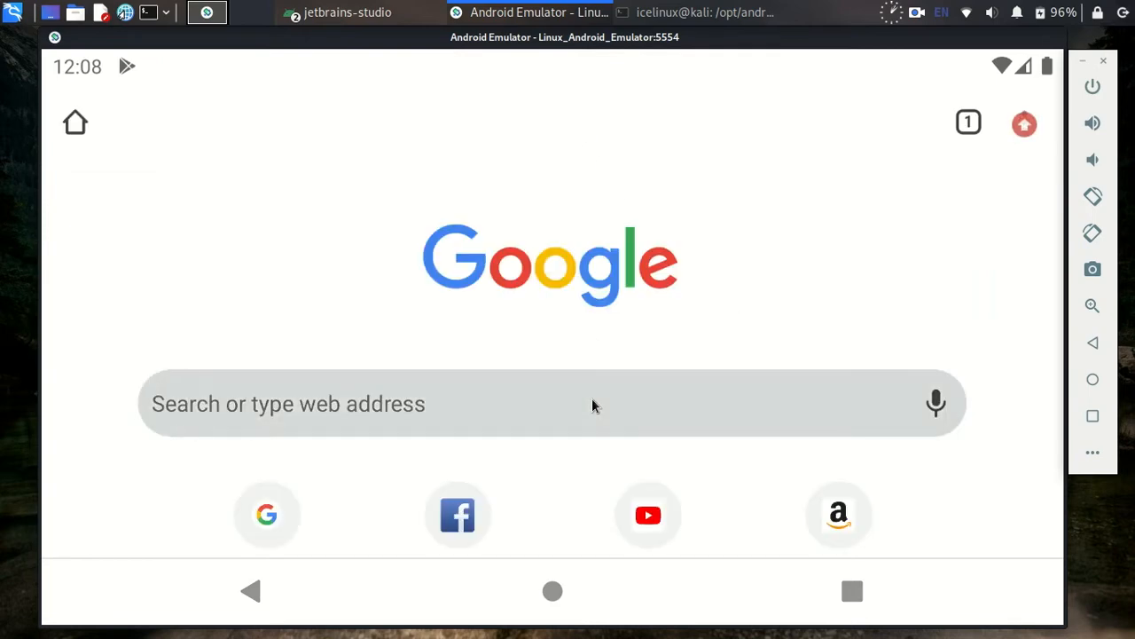
pyautogui.click(550, 403)
pyautogui.write('odo keymapper')
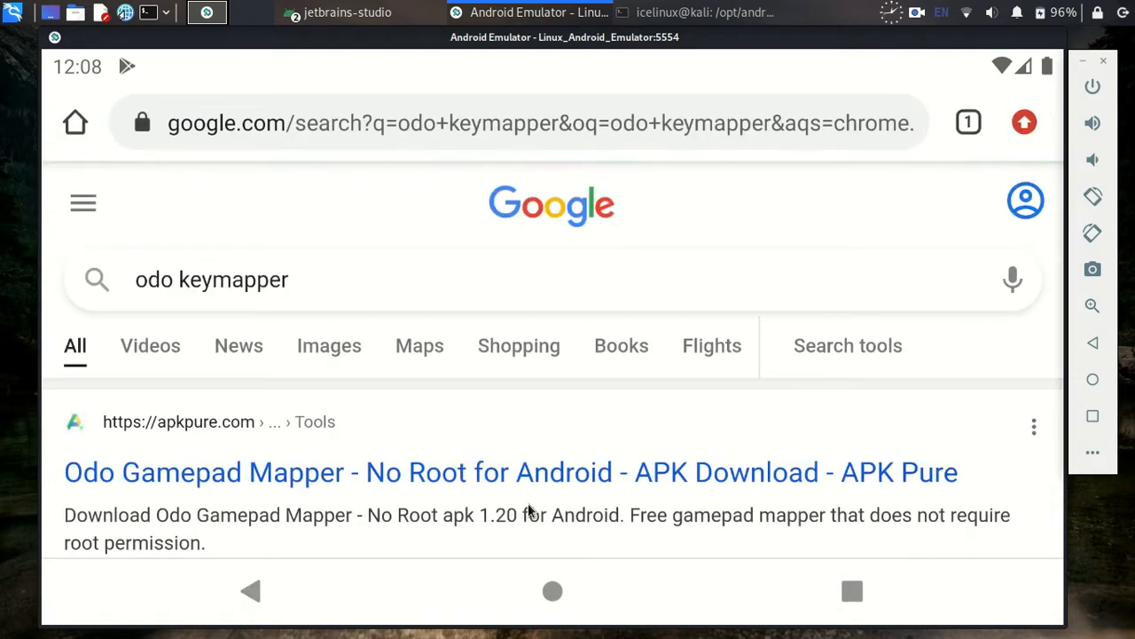
pyautogui.scroll(-3)
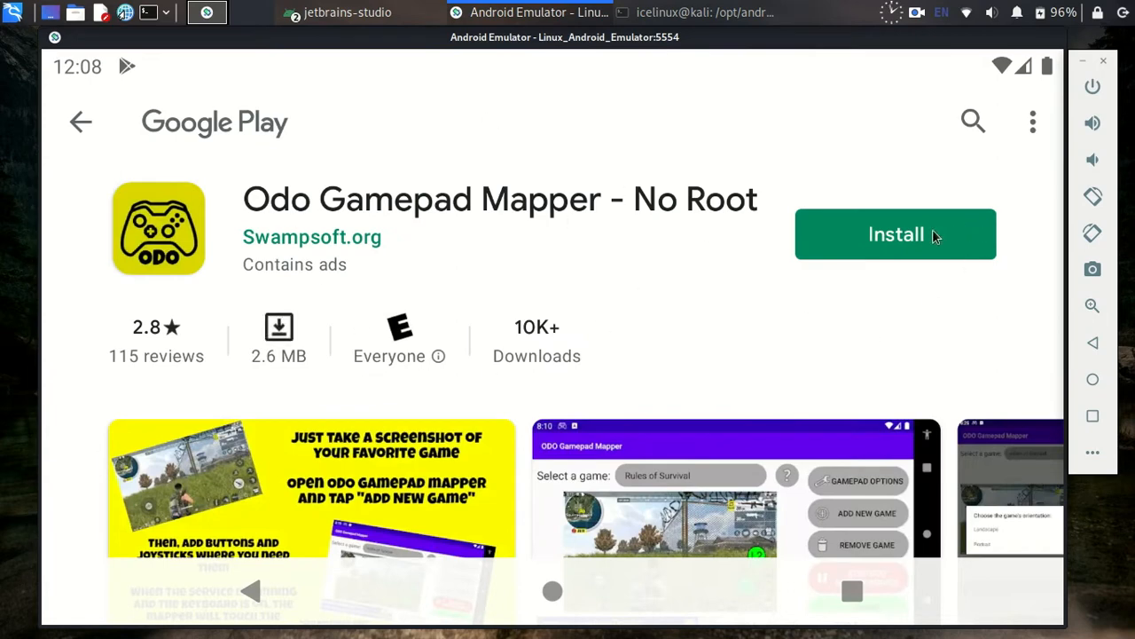
pyautogui.click(895, 233)
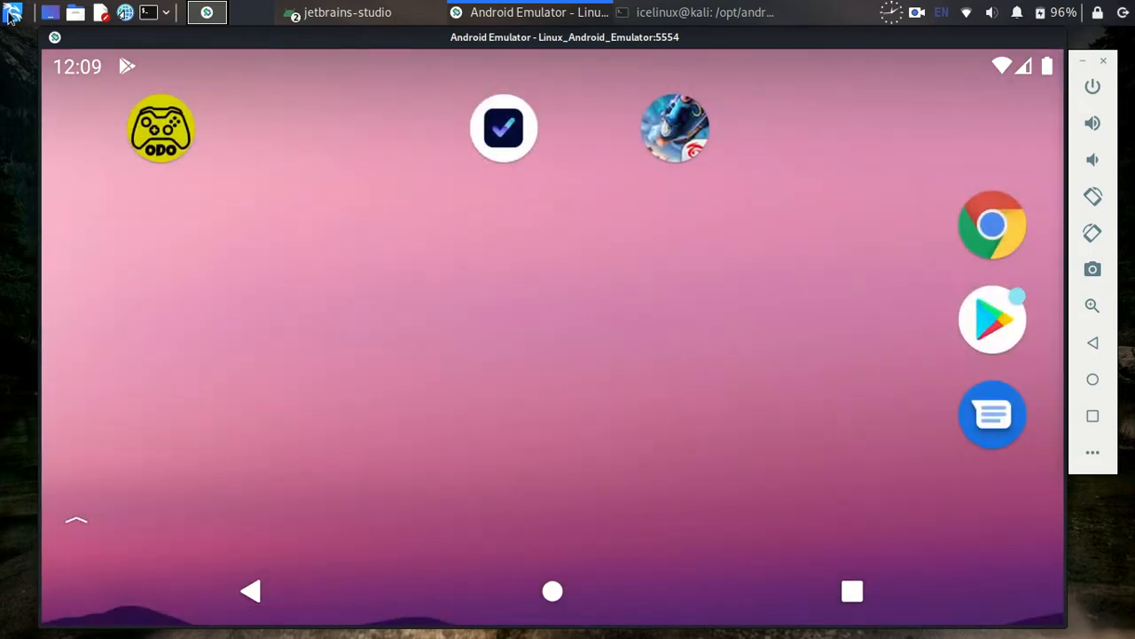
# Open Keyboard settings via a 'key' launcher search, uncheck Enable key repeat, and close it.
pyautogui.click(12, 13)
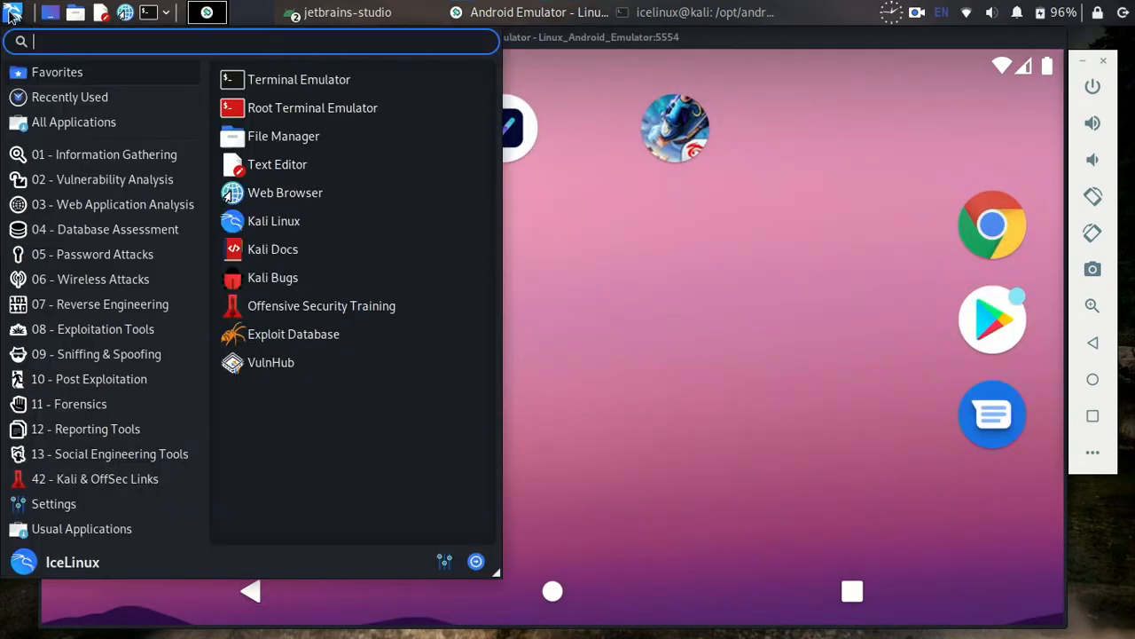
pyautogui.write('key')
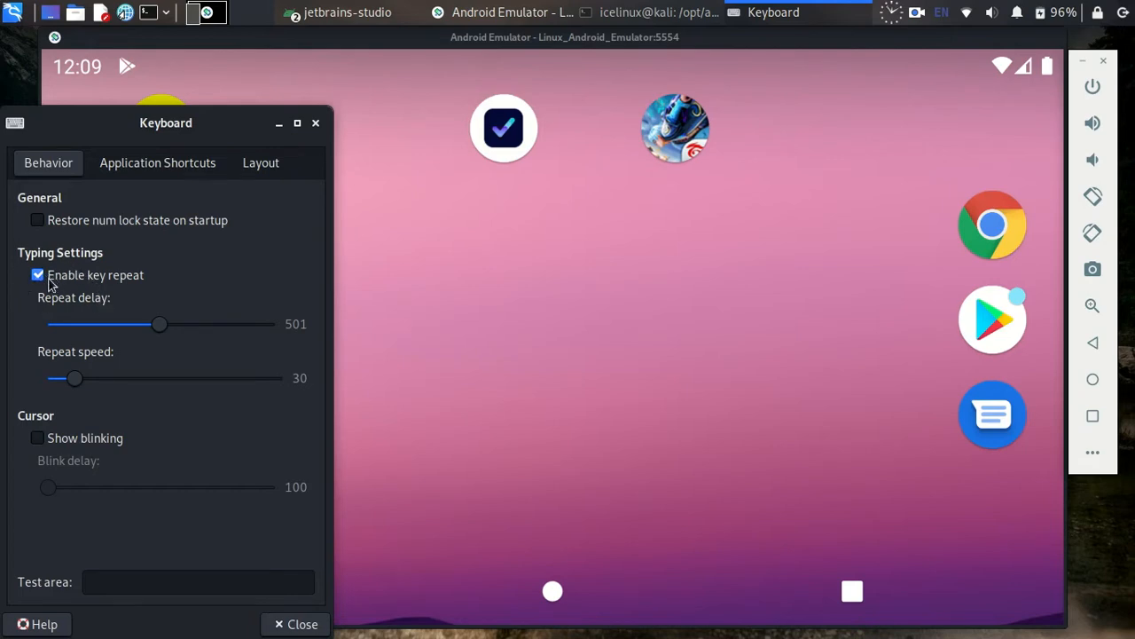
pyautogui.click(37, 275)
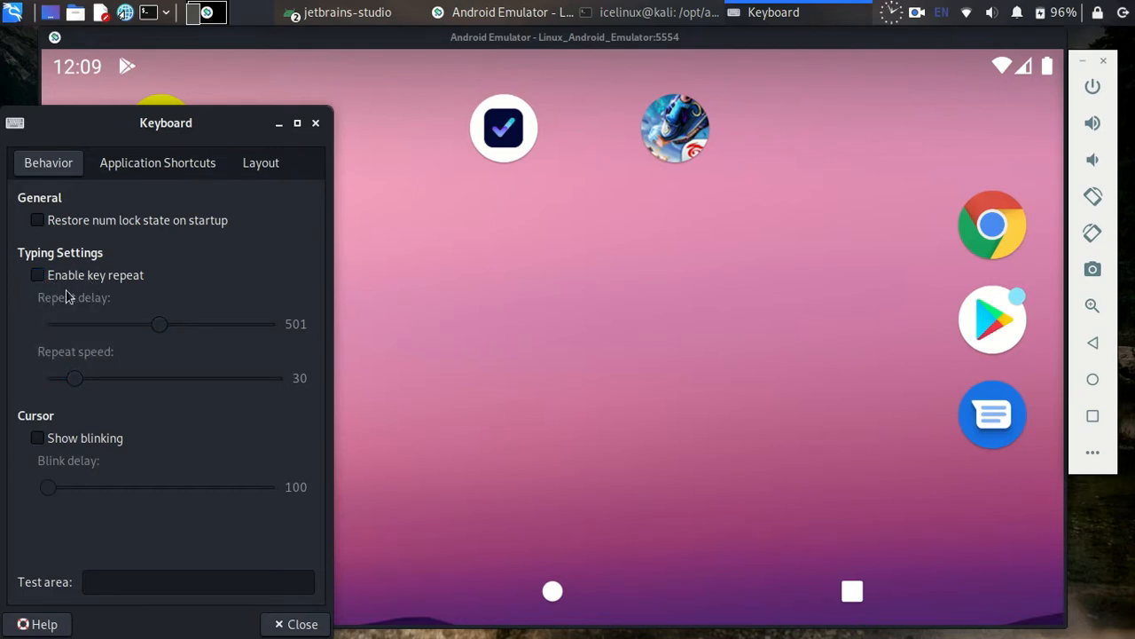
pyautogui.moveTo(293, 604)
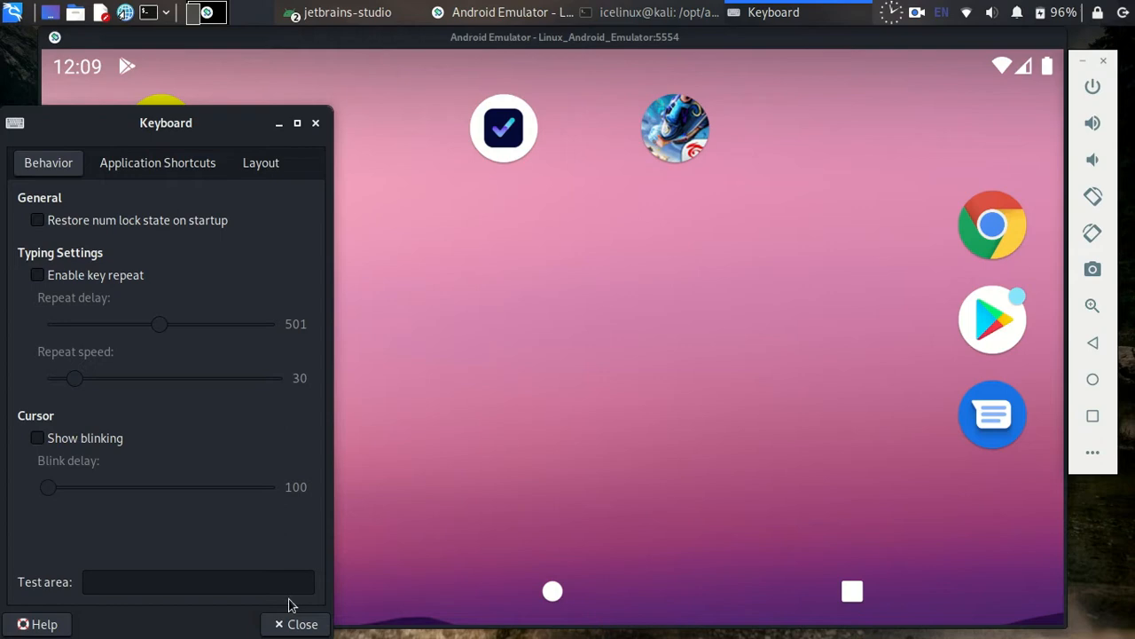
pyautogui.click(296, 623)
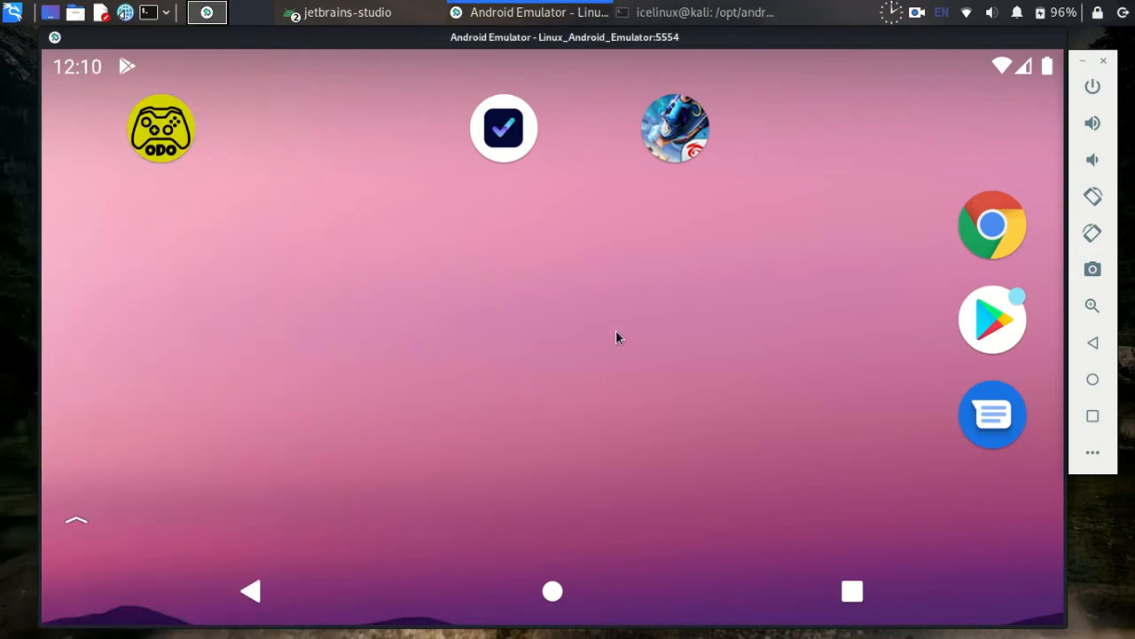
pyautogui.moveTo(168, 156)
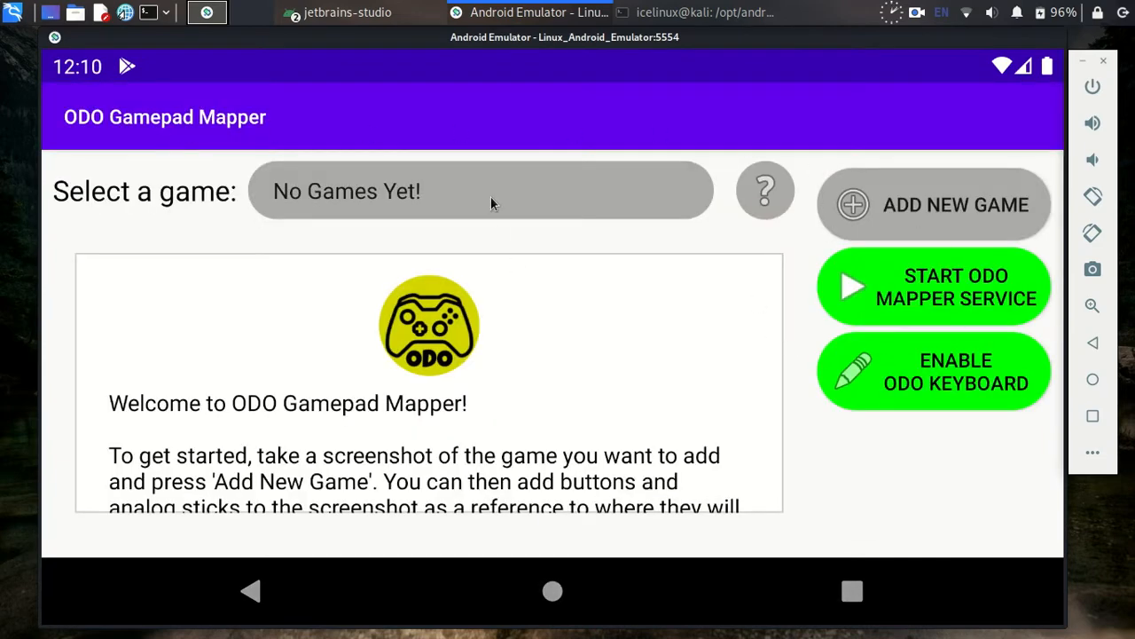
pyautogui.click(481, 190)
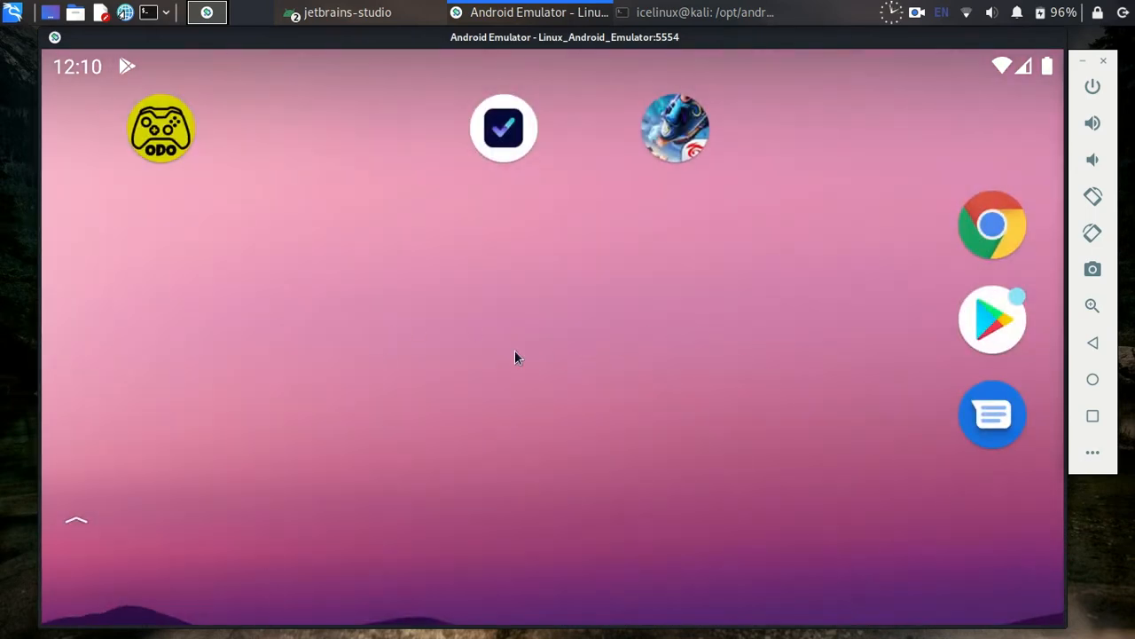
pyautogui.moveTo(679, 142)
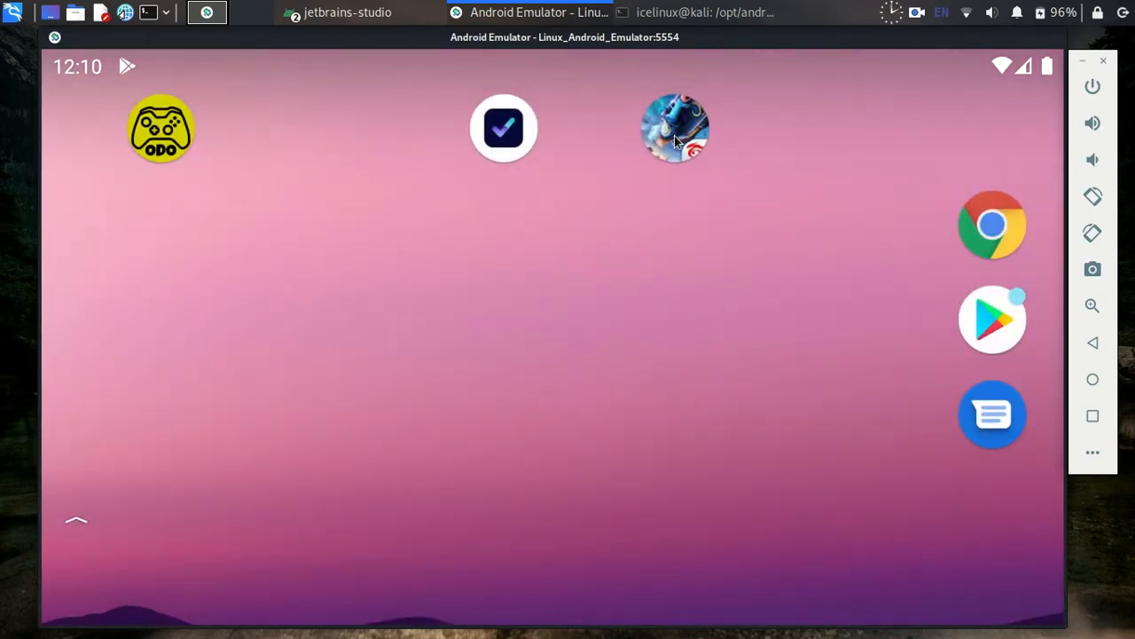
# Launch Free Fire, dismiss the Winning Spirit, missions and Race to Ace screens, then show Controls settings.
pyautogui.click(674, 128)
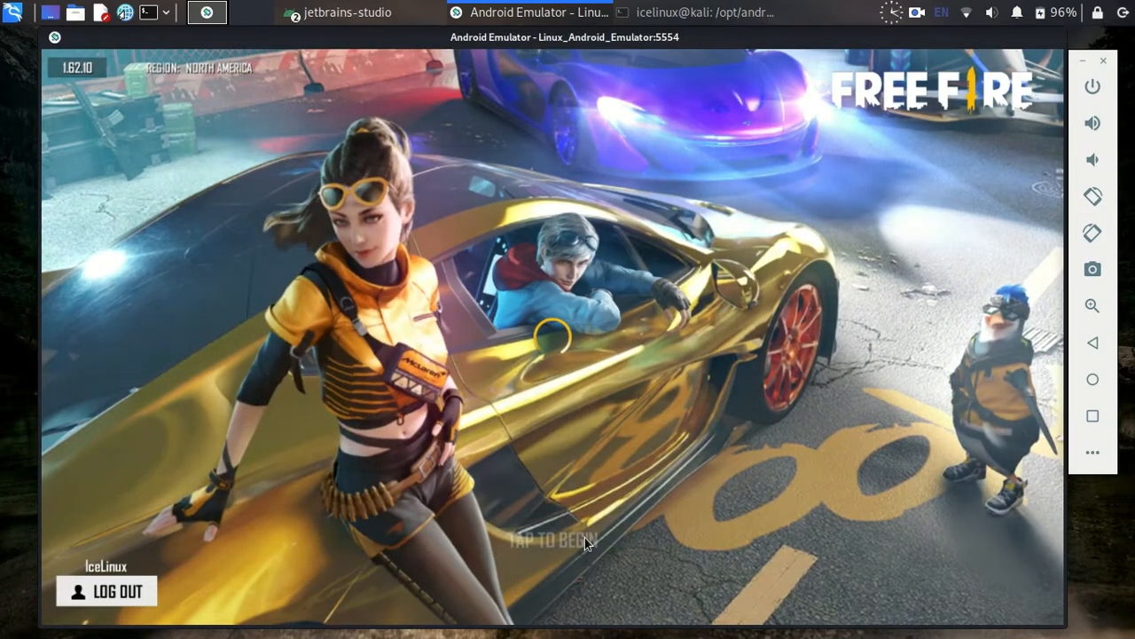
pyautogui.click(564, 539)
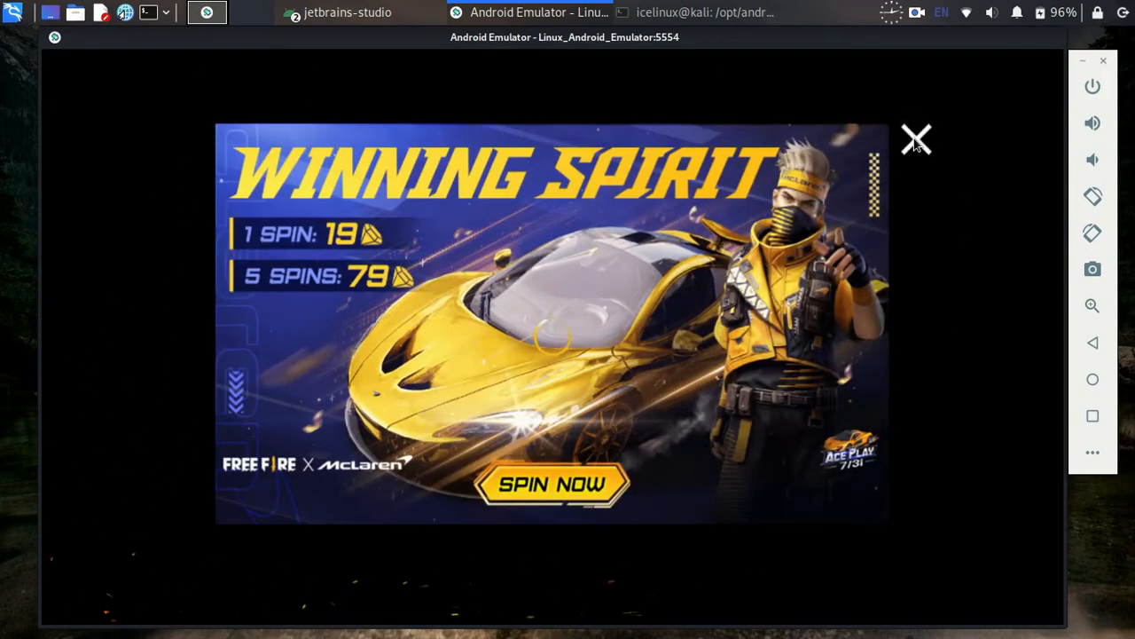
pyautogui.click(916, 139)
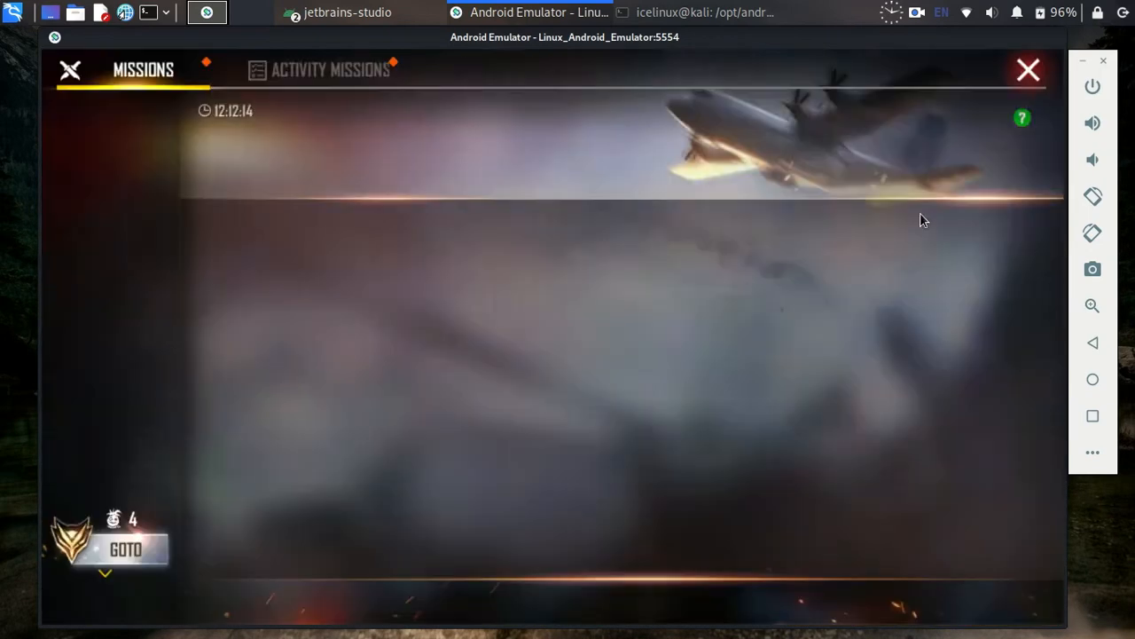
pyautogui.click(1027, 70)
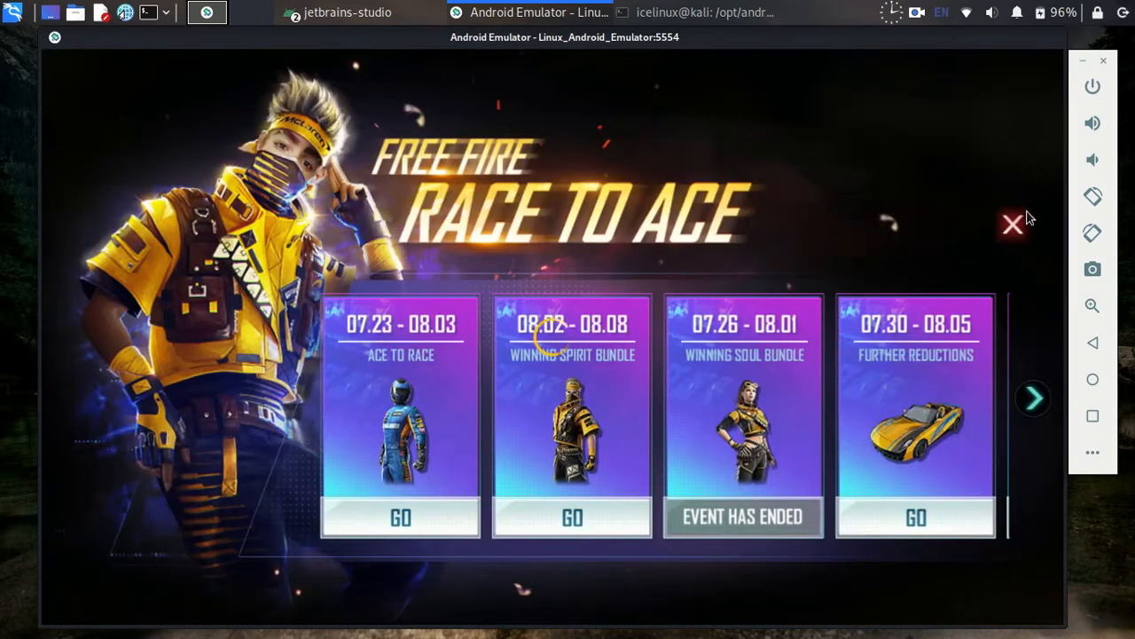
pyautogui.click(1012, 224)
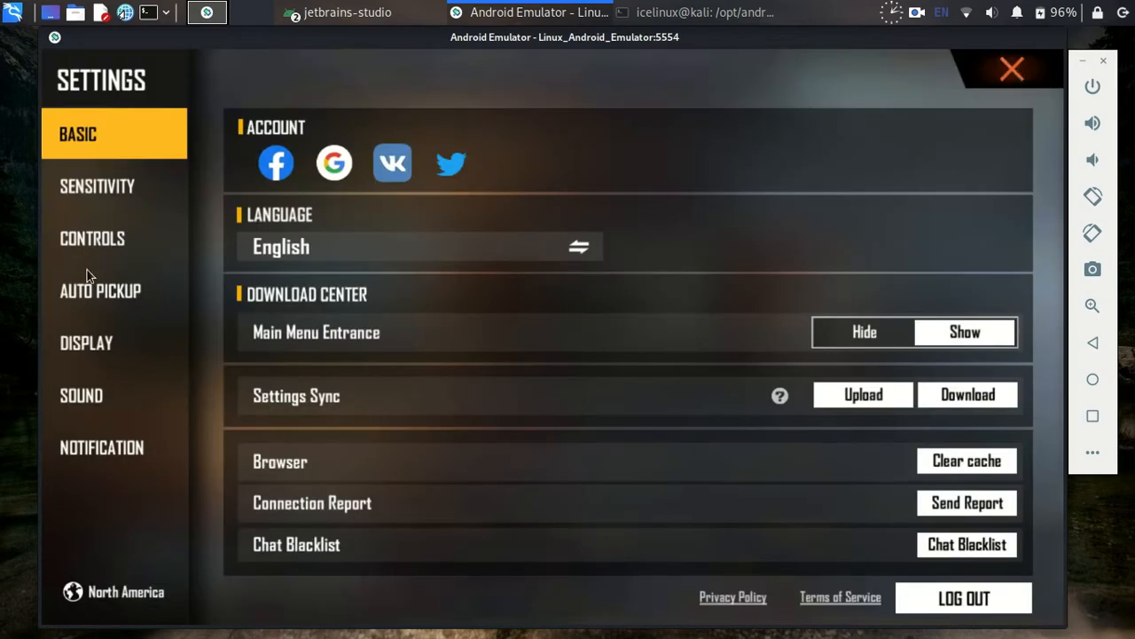
pyautogui.moveTo(115, 252)
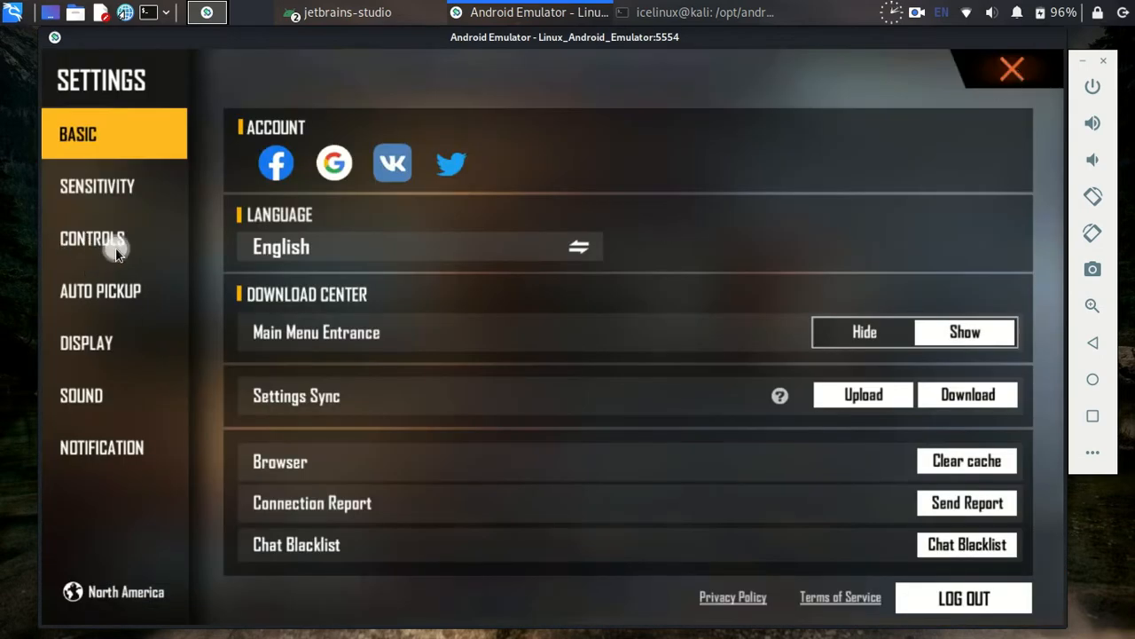
pyautogui.click(92, 238)
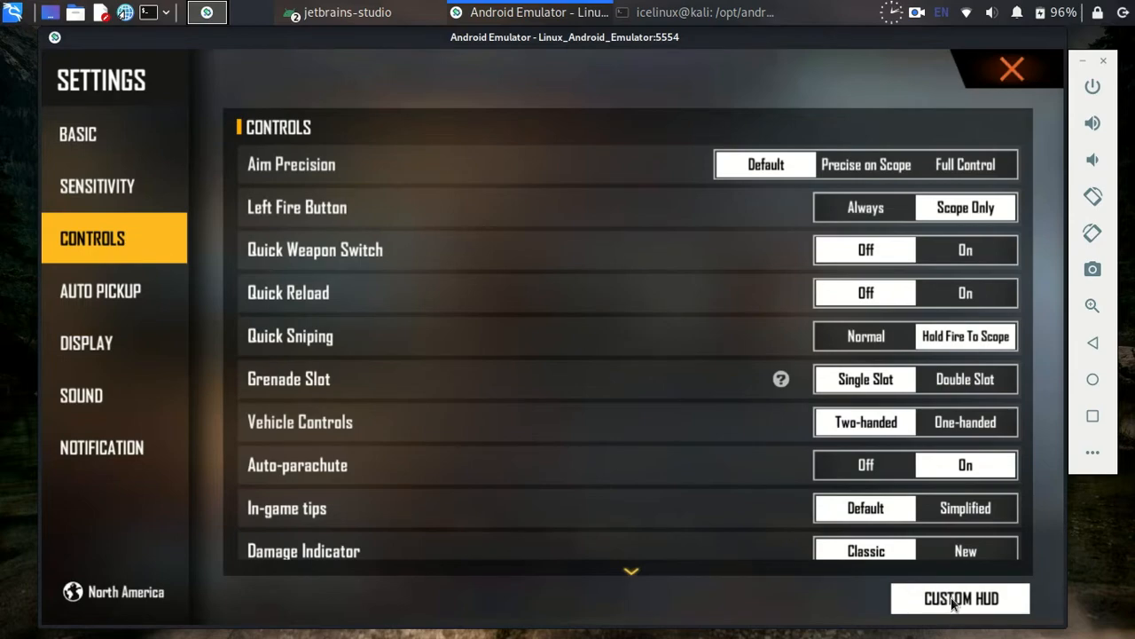
# Shrink the grenade panel, reposition the joystick, and save the HUD layout as Preset 1.
pyautogui.click(960, 598)
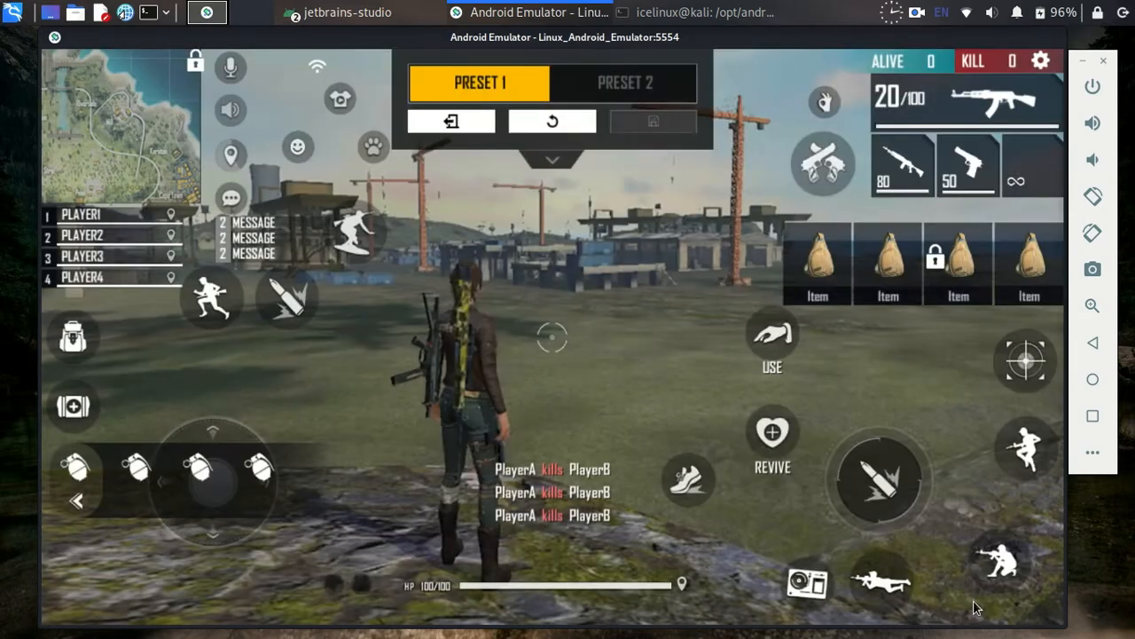
pyautogui.moveTo(1100, 422)
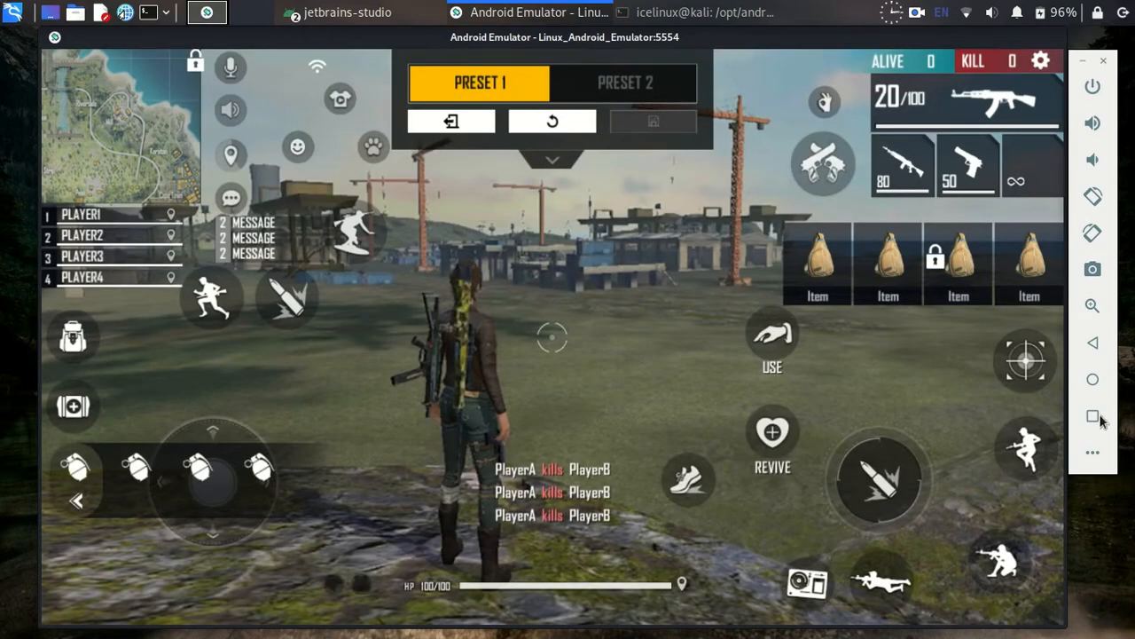
pyautogui.moveTo(825, 406)
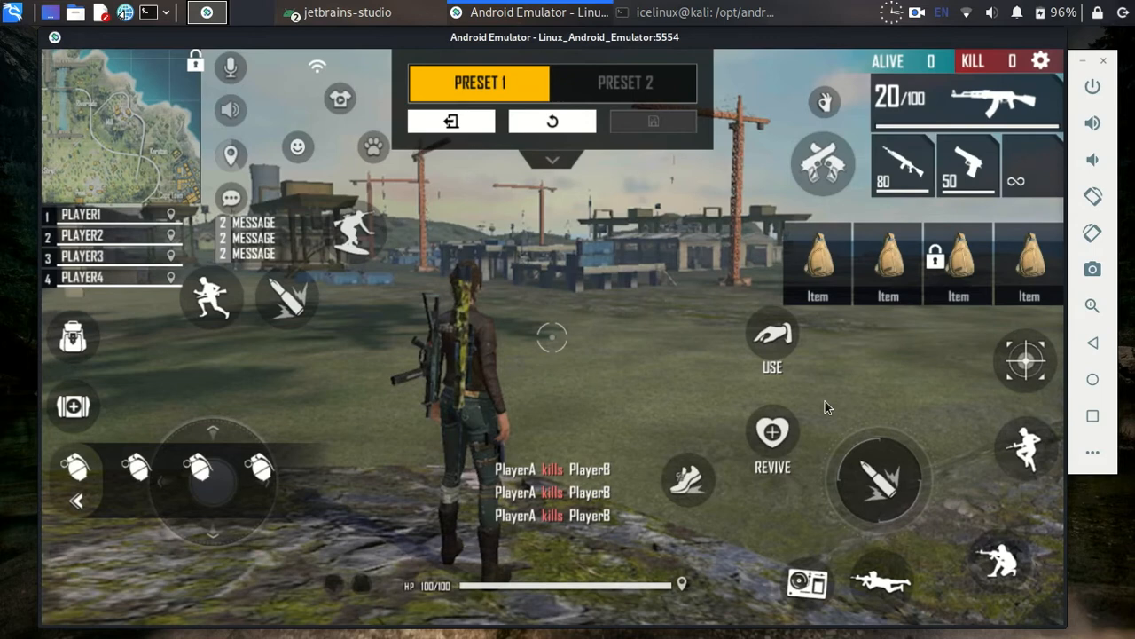
pyautogui.moveTo(257, 503)
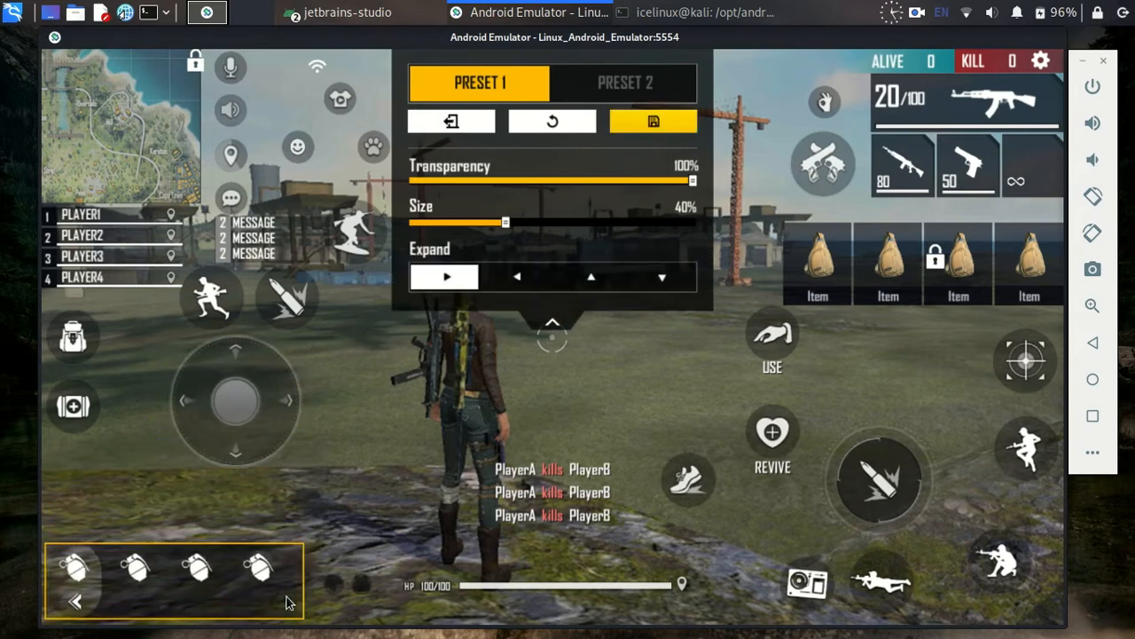
pyautogui.moveTo(505, 222); pyautogui.dragTo(455, 222)
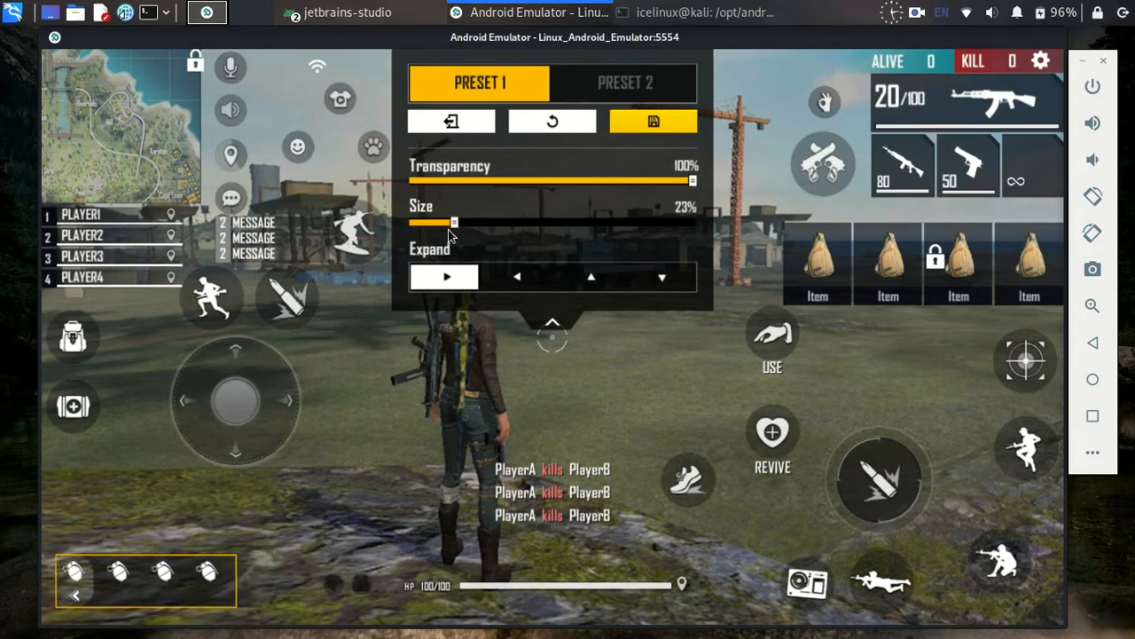
pyautogui.moveTo(454, 221); pyautogui.dragTo(505, 221)
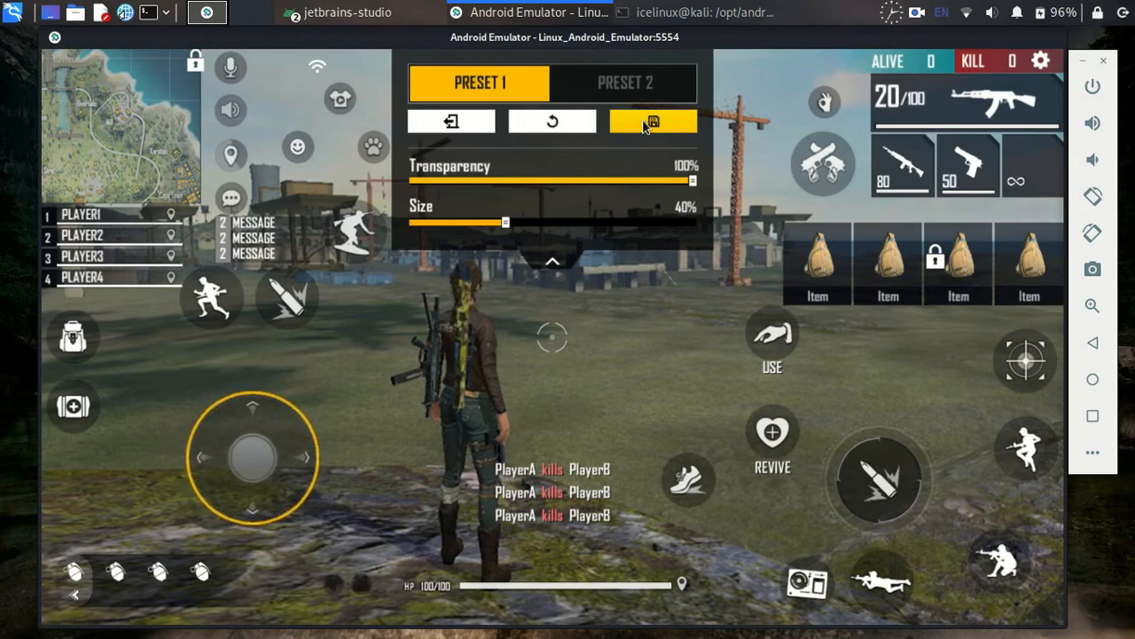
pyautogui.click(652, 121)
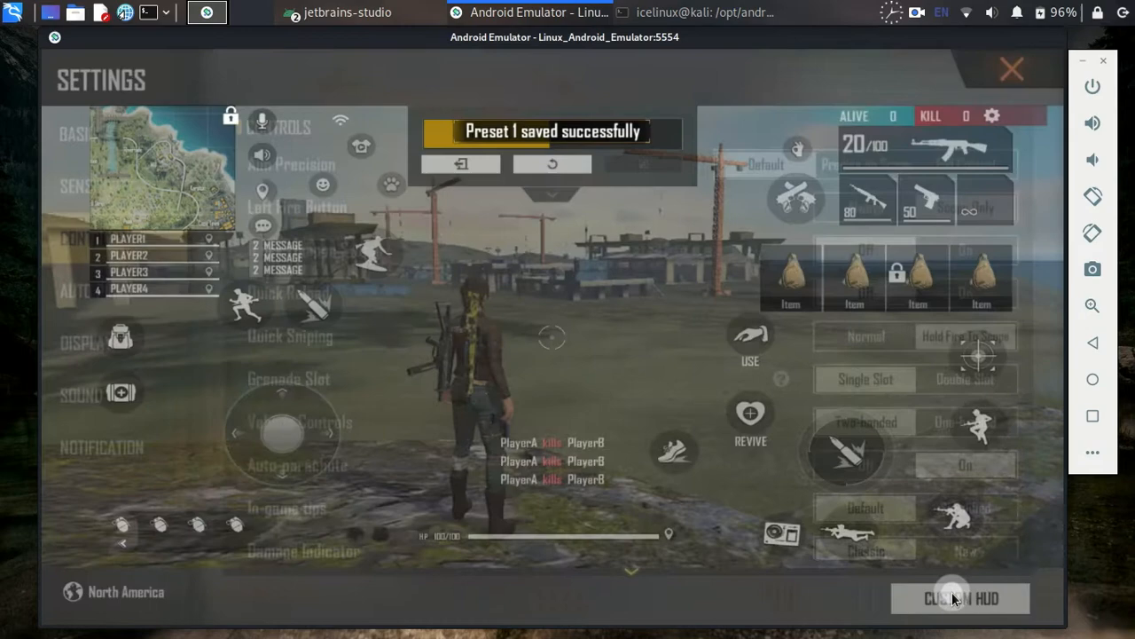
pyautogui.click(959, 598)
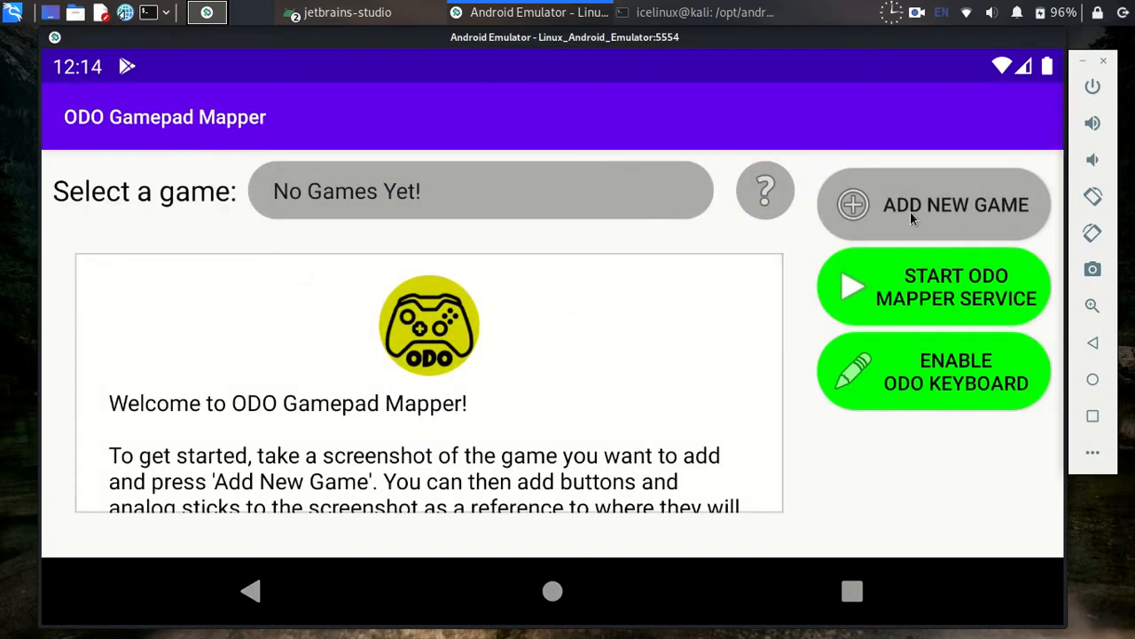
# Start a new game in ODO Gamepad Mapper and name it 'free fire'.
pyautogui.click(934, 205)
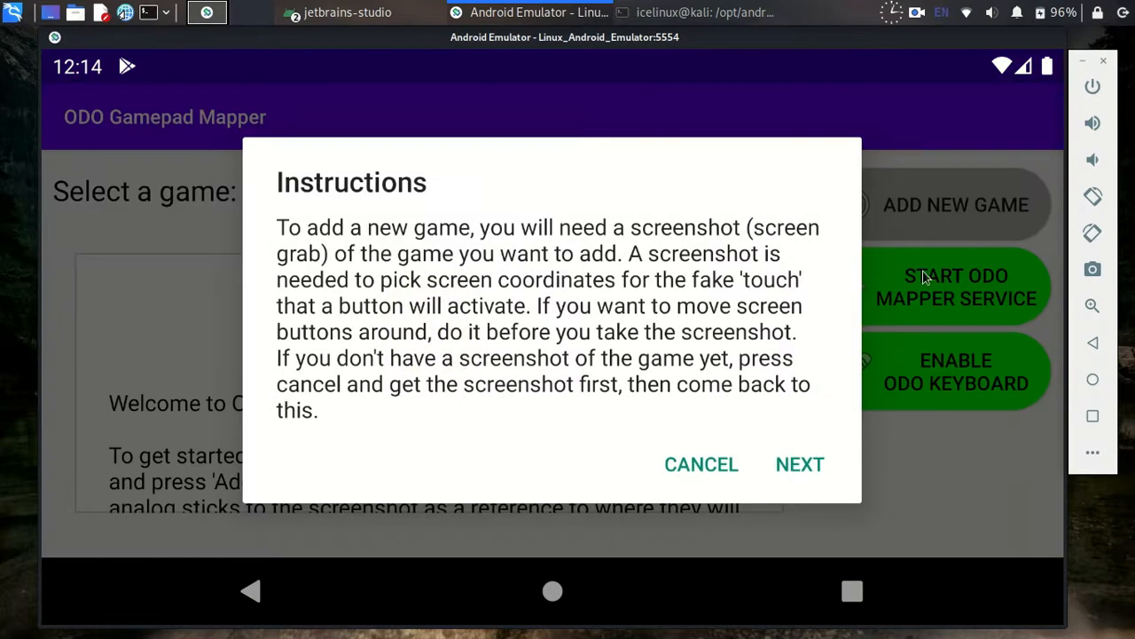
pyautogui.click(800, 463)
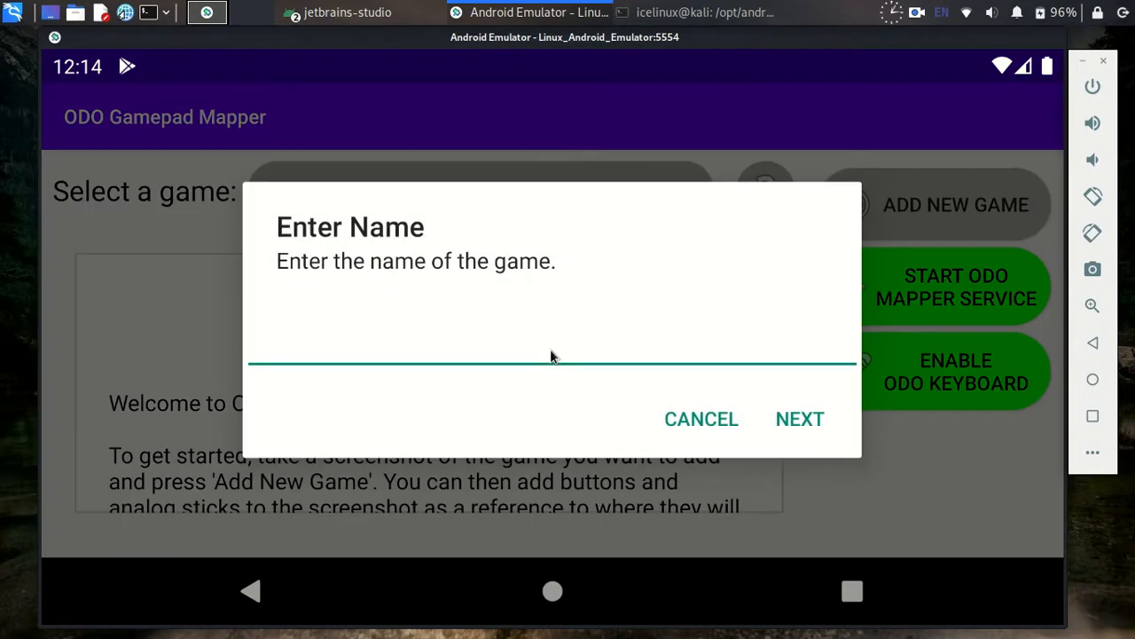
pyautogui.click(550, 362)
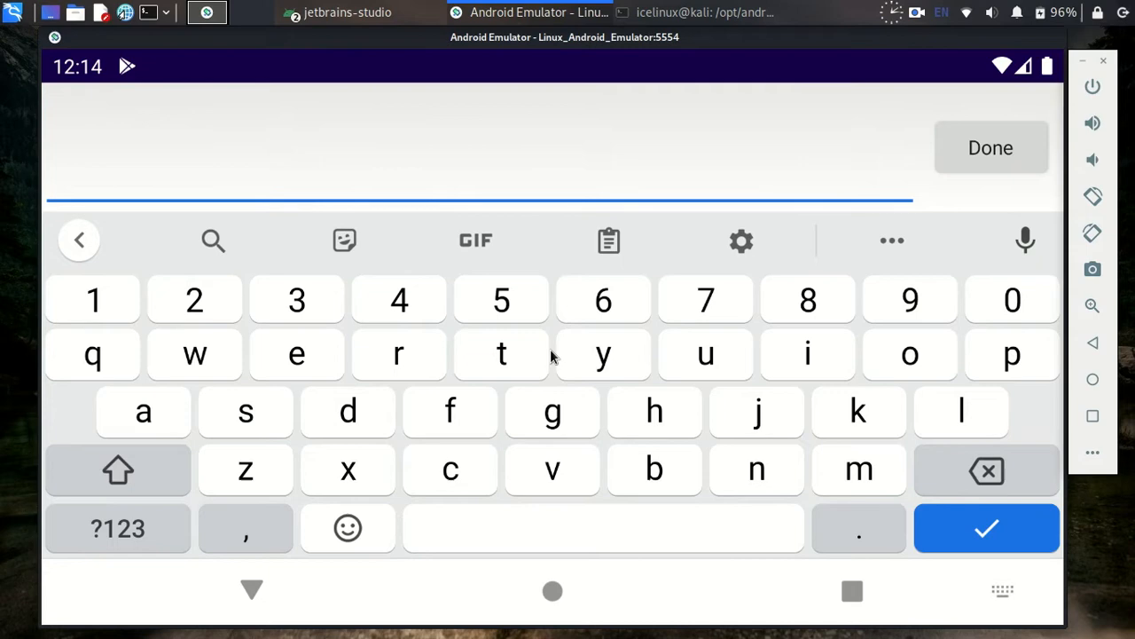
pyautogui.write('free')
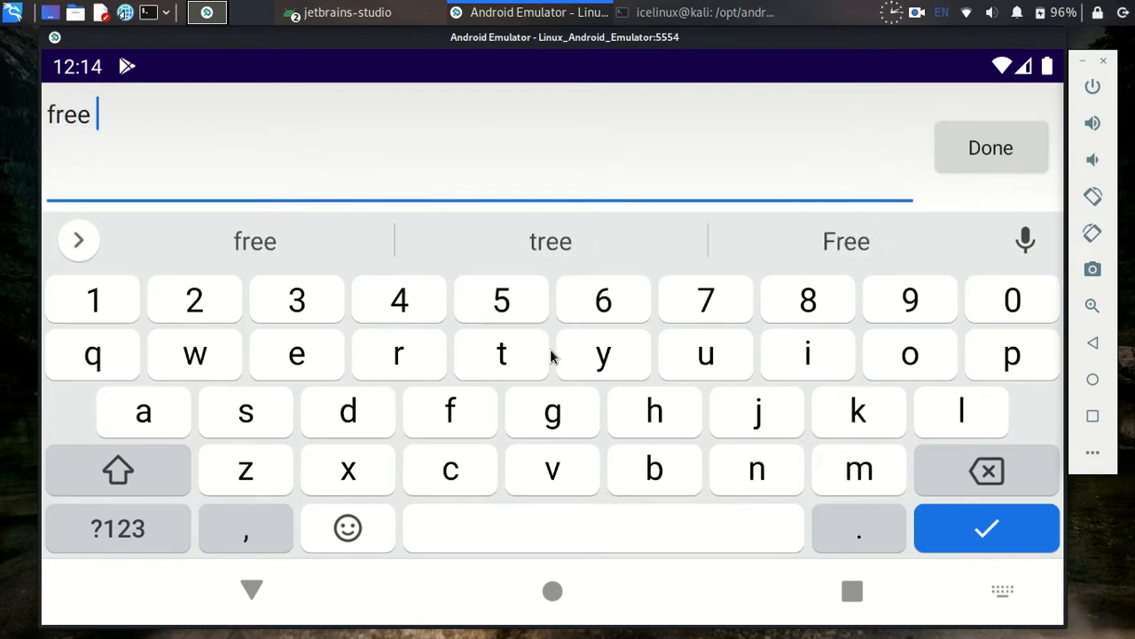
pyautogui.write('fire')
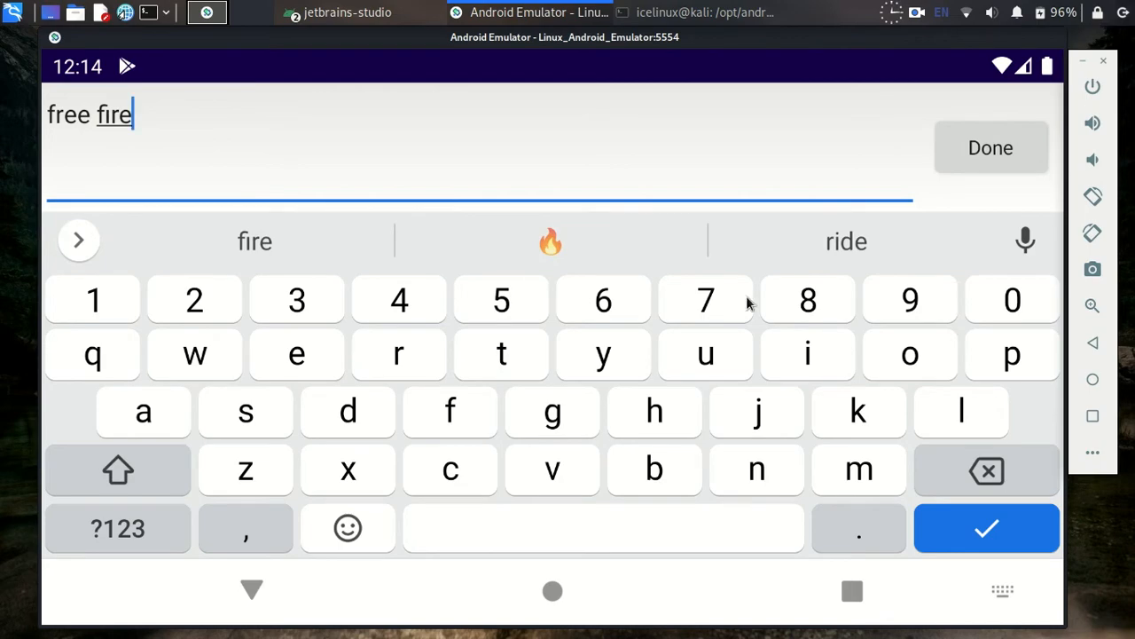
pyautogui.click(990, 147)
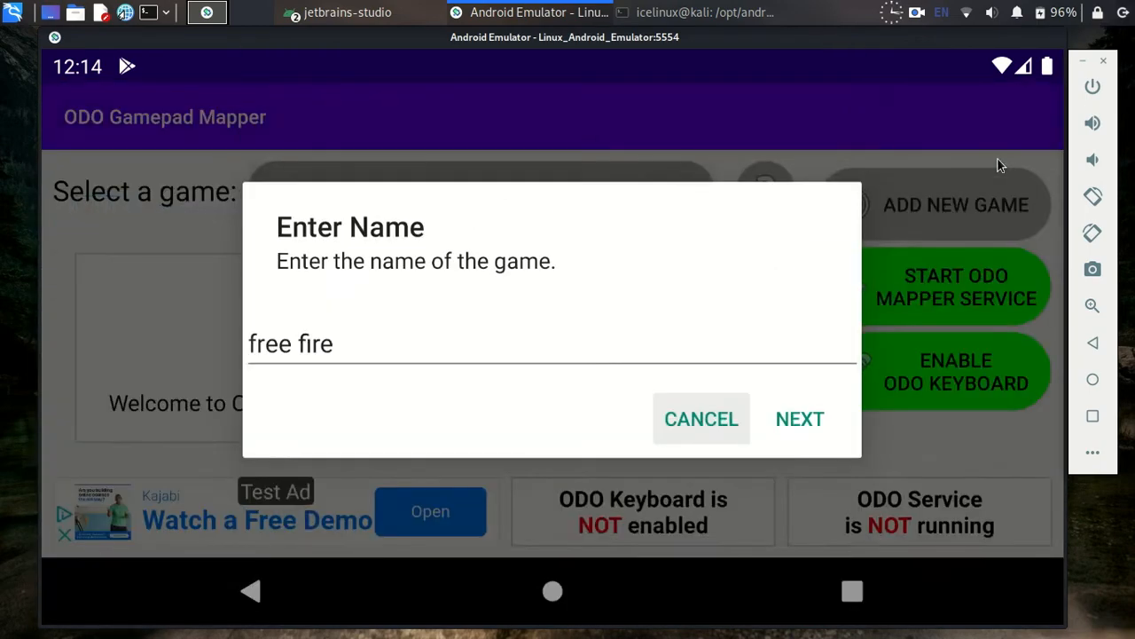
# Pick the Free Fire HUD screenshot from the gallery for the game.
pyautogui.click(799, 419)
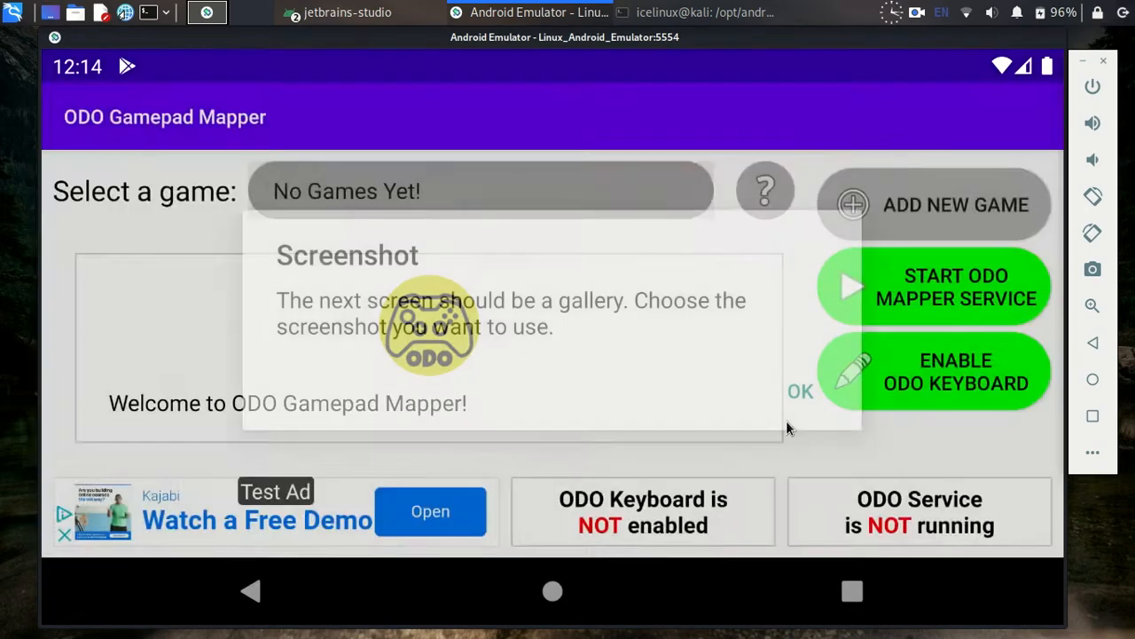
pyautogui.click(799, 391)
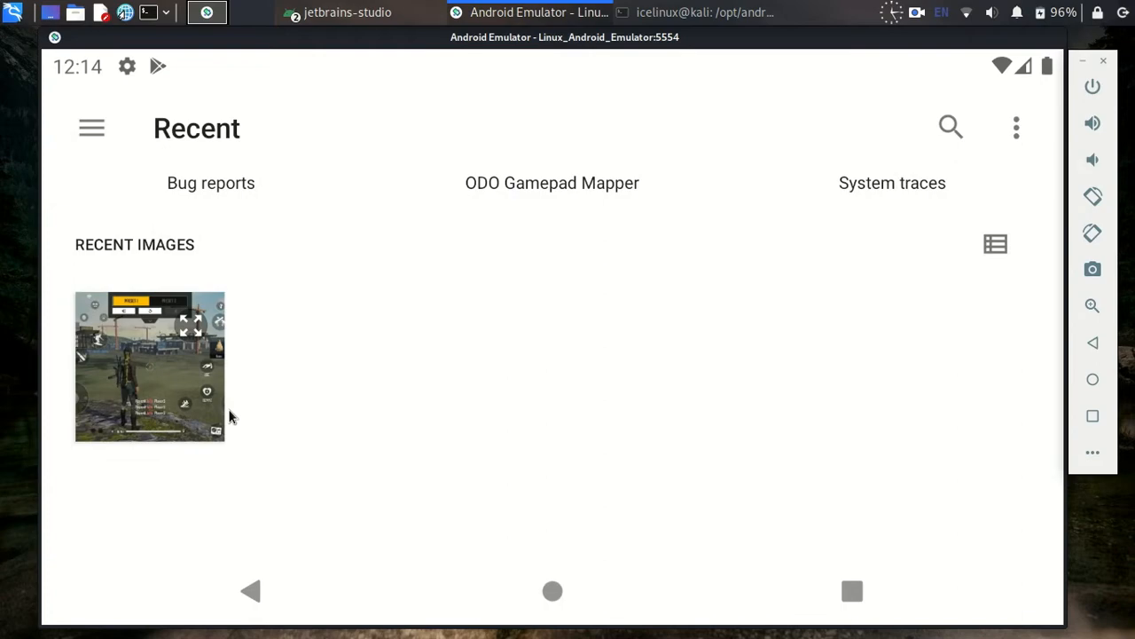
pyautogui.click(552, 182)
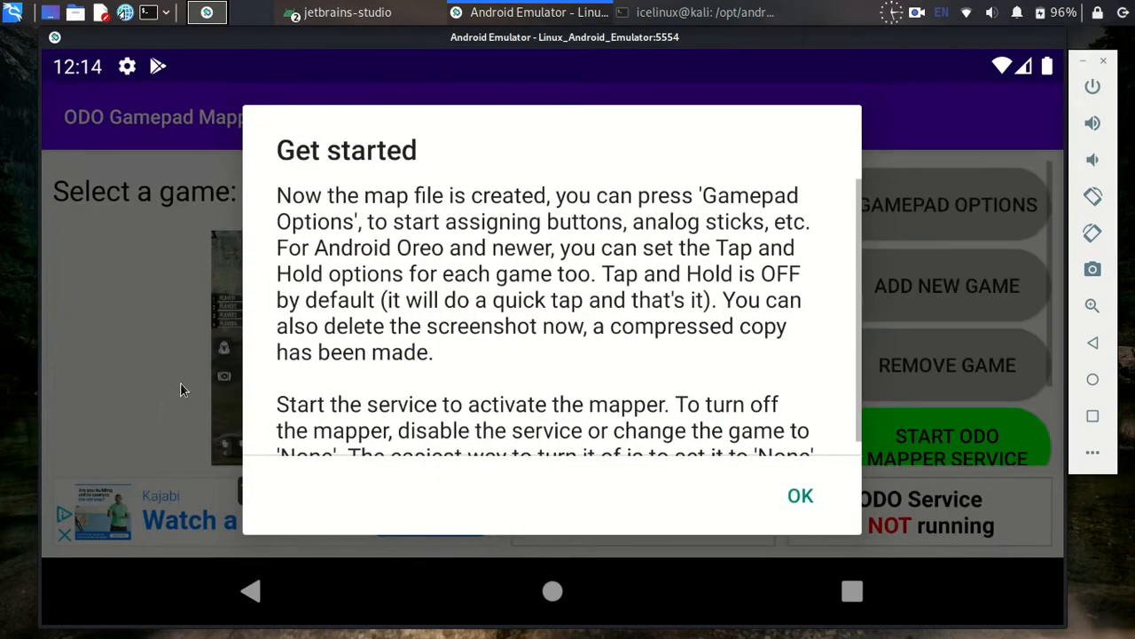
# Dismiss the Get started notes and request the ODO Mapper Service start for free fire.
pyautogui.click(799, 495)
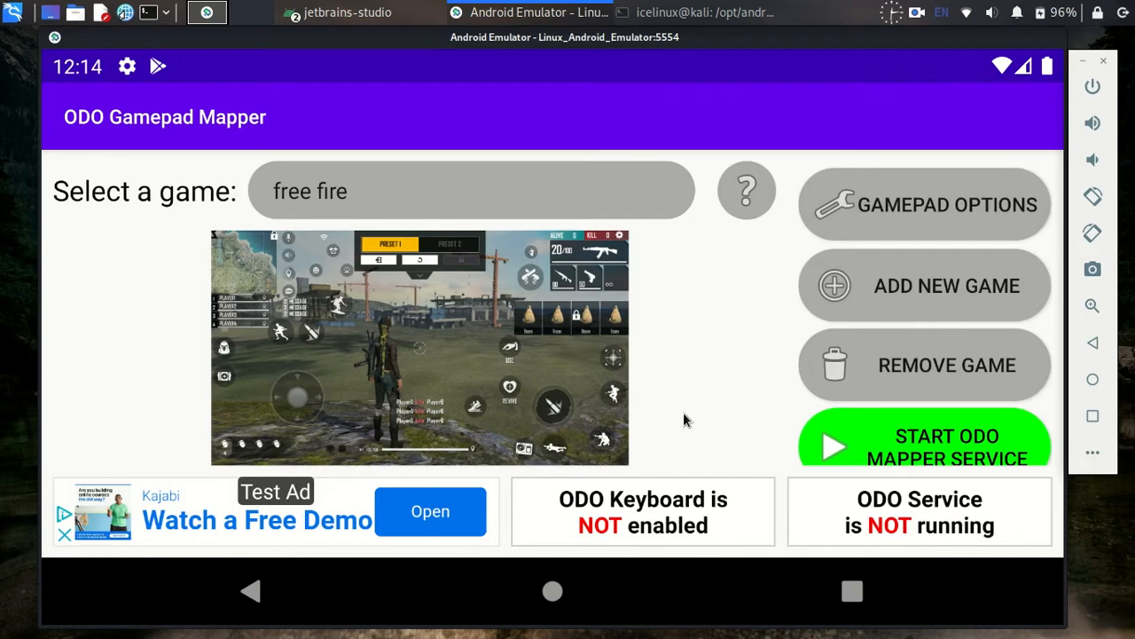
pyautogui.moveTo(716, 338)
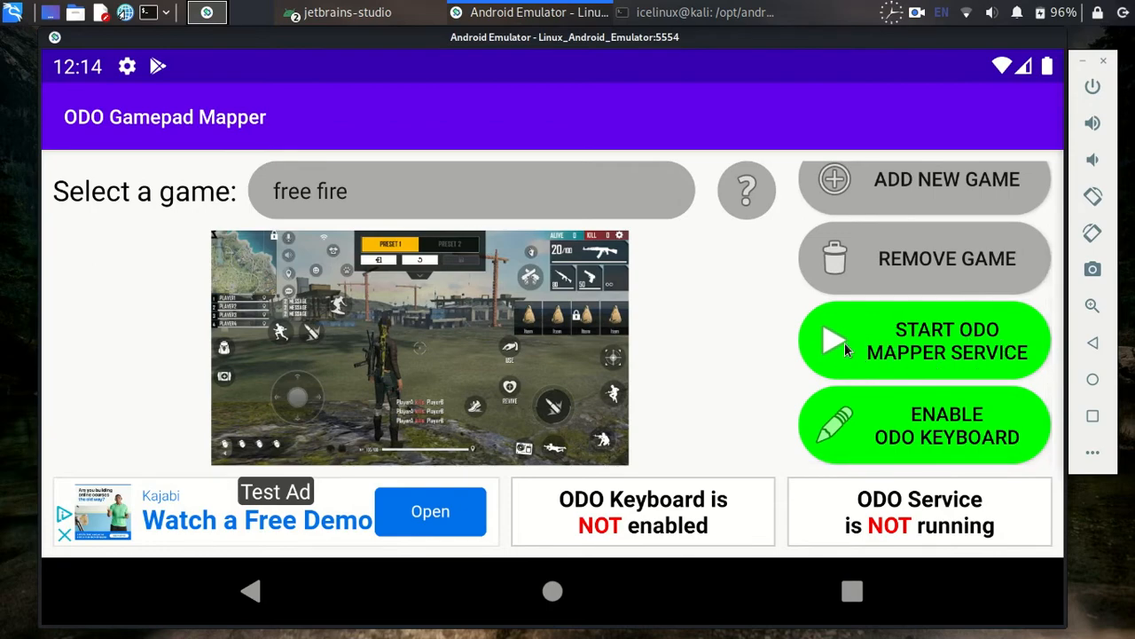
pyautogui.click(924, 341)
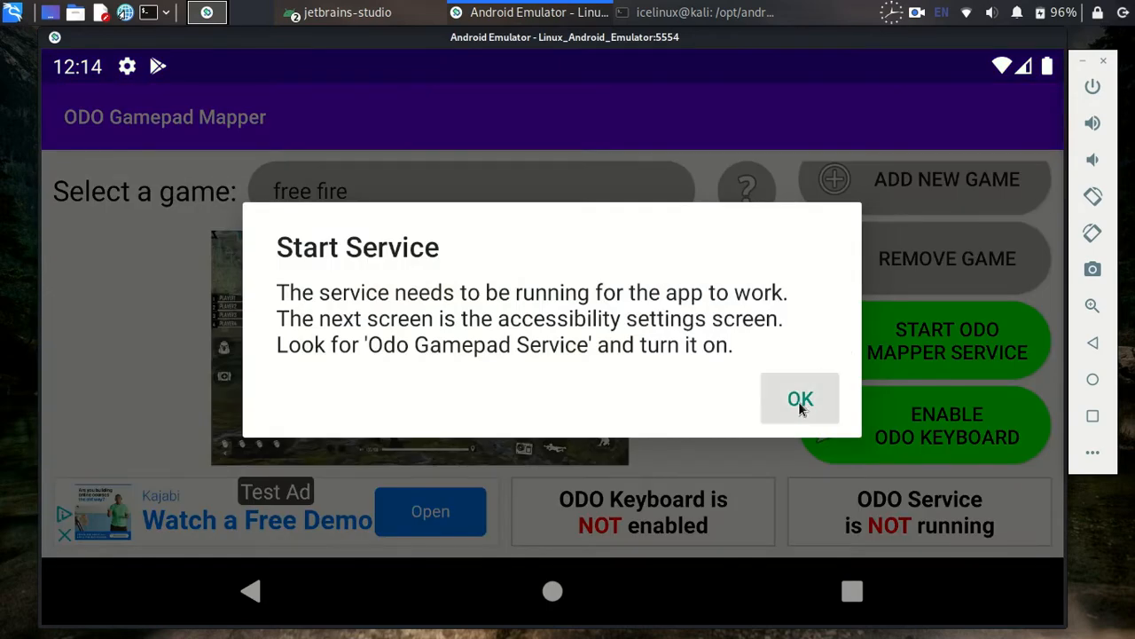
# Switch on Odo Gamepad Service in Accessibility, grant it full control, and return to the mapper.
pyautogui.click(799, 398)
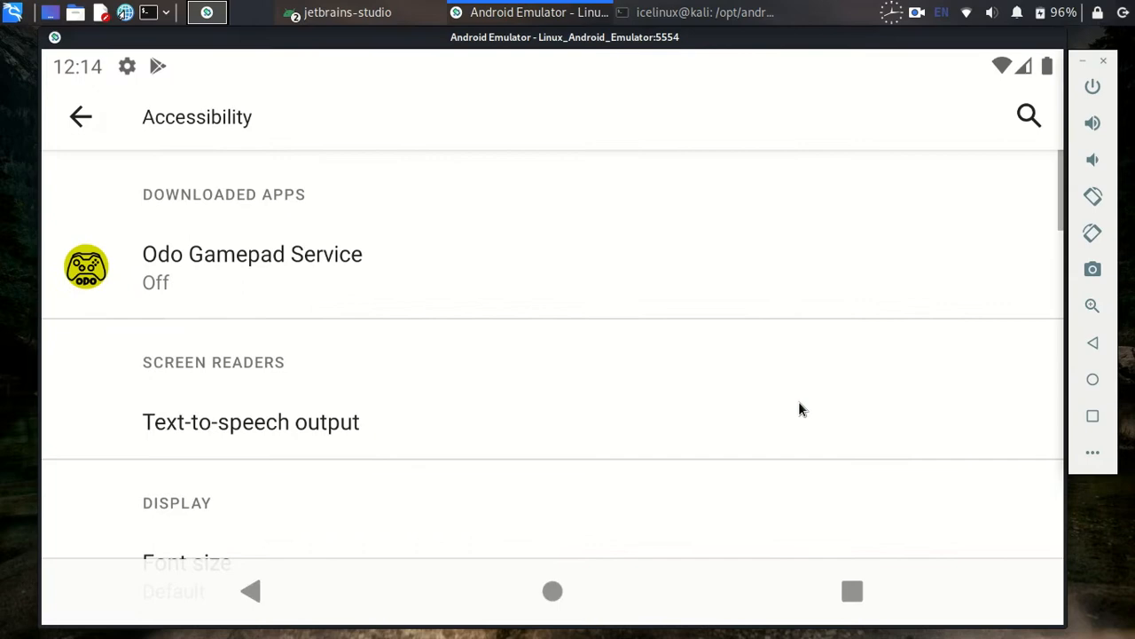
pyautogui.moveTo(259, 271)
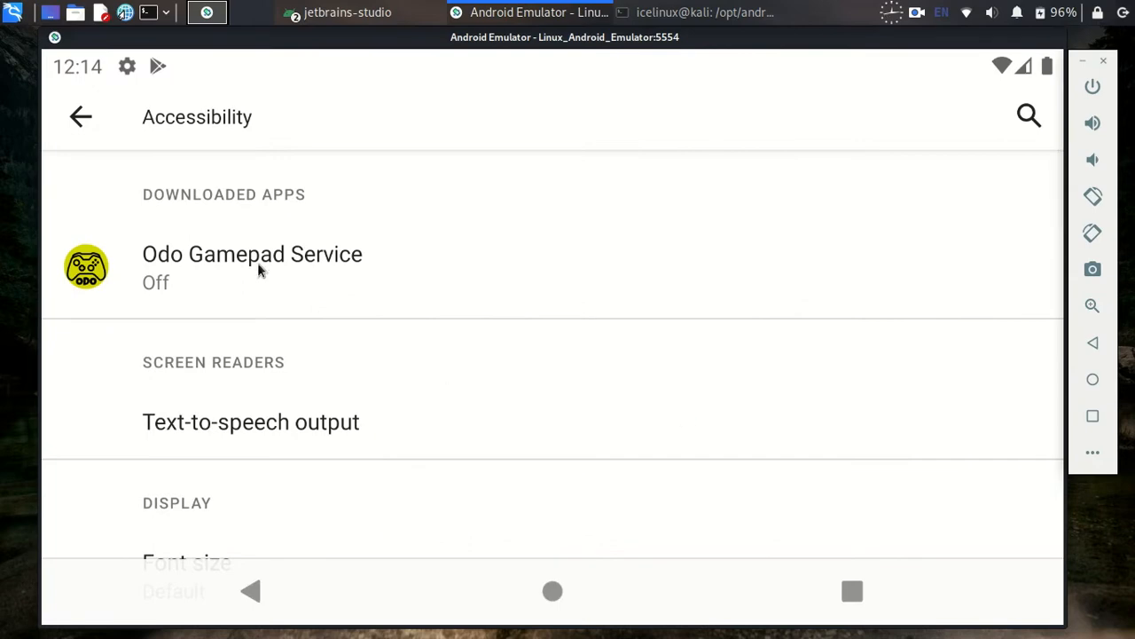
pyautogui.click(252, 254)
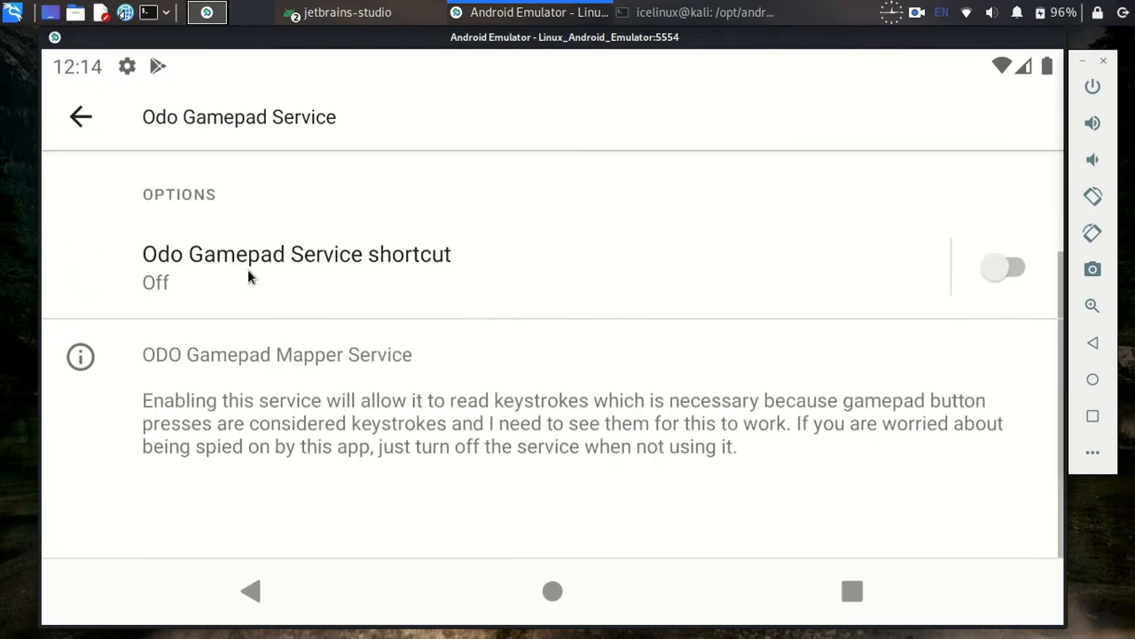
pyautogui.click(1003, 267)
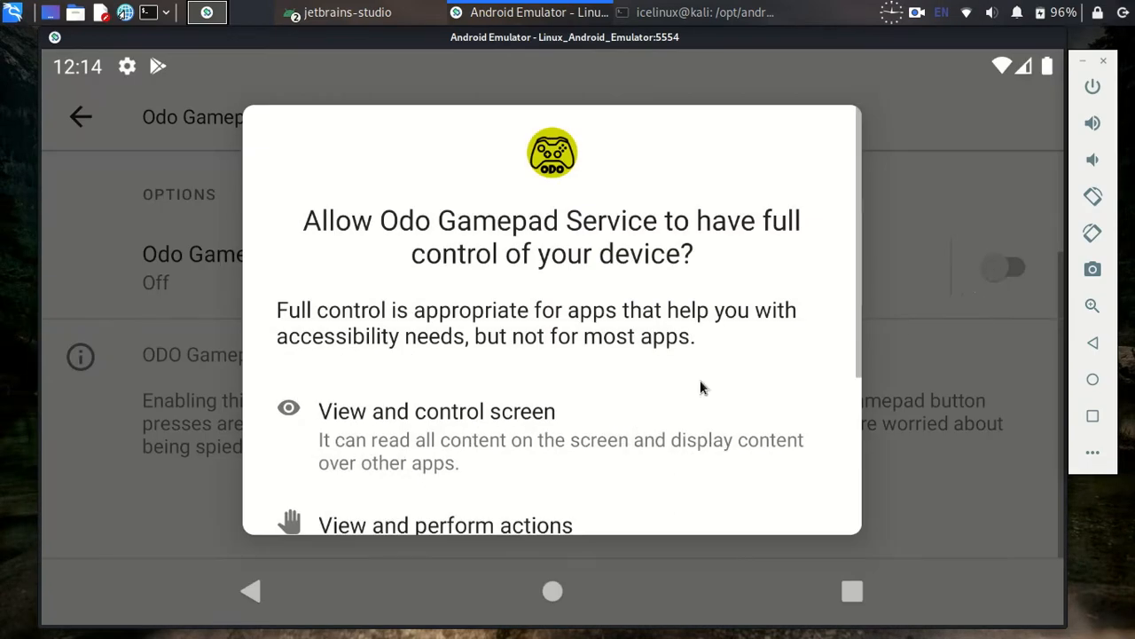
pyautogui.scroll(-3)
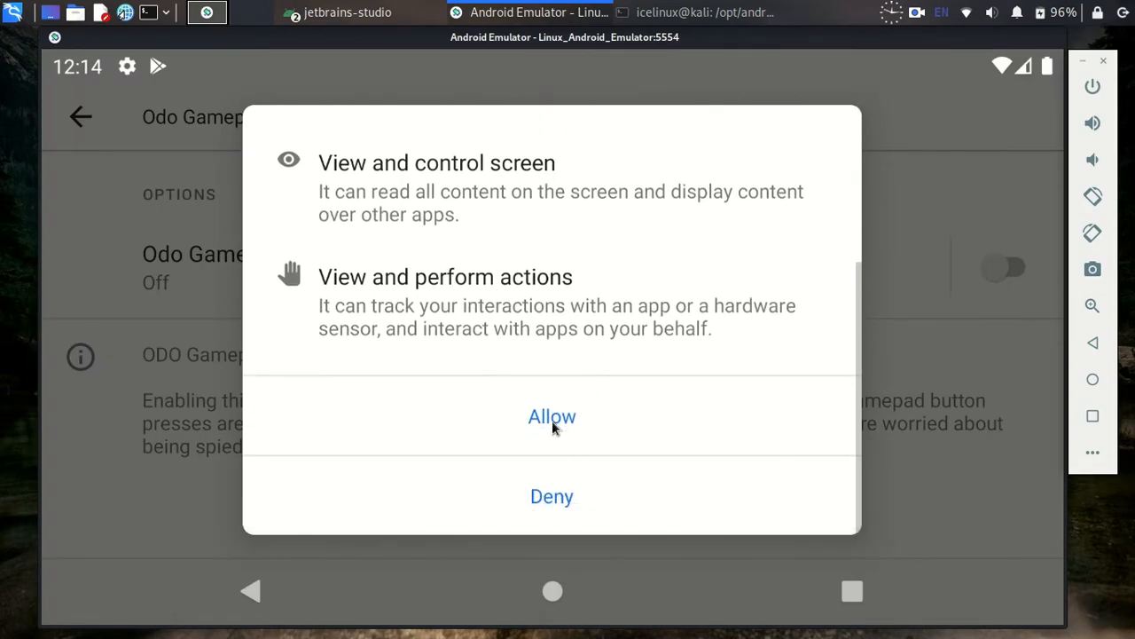
pyautogui.click(551, 416)
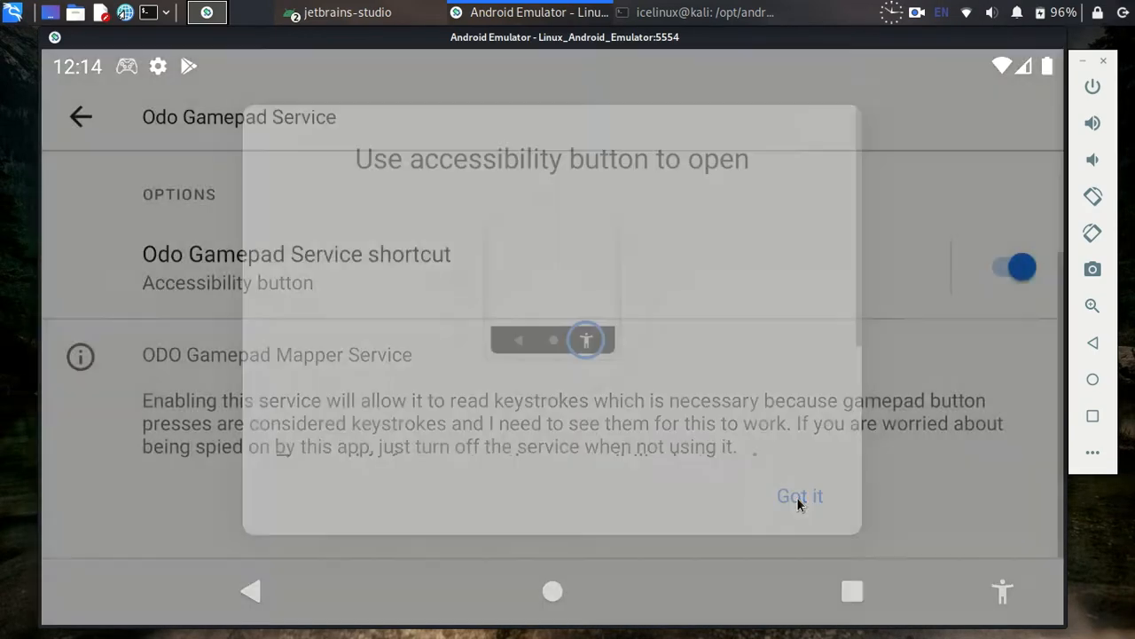
pyautogui.click(798, 496)
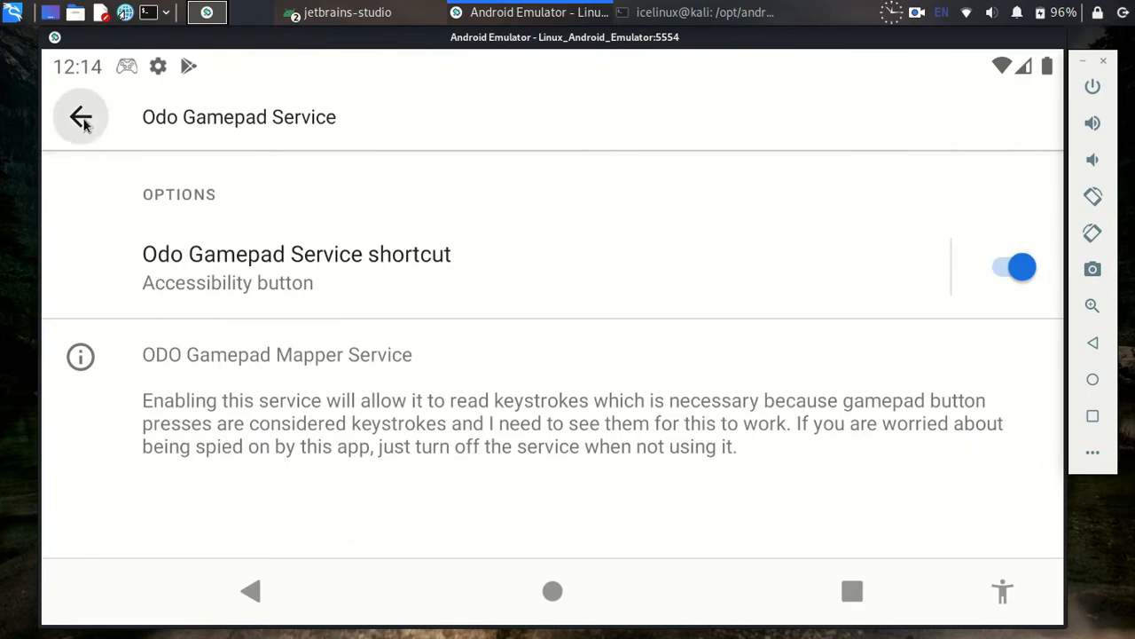
pyautogui.click(81, 116)
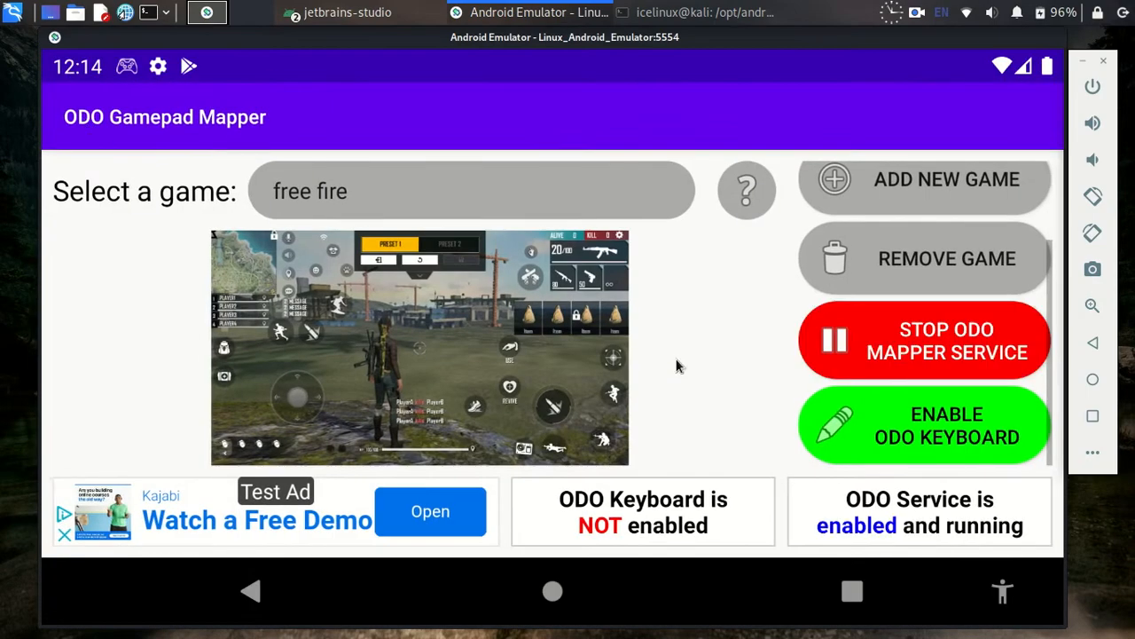
# Enable the ODO Gamepad Mapper keyboard, accepting the privacy and screen-lock warnings, and select it as keyboard.
pyautogui.click(922, 425)
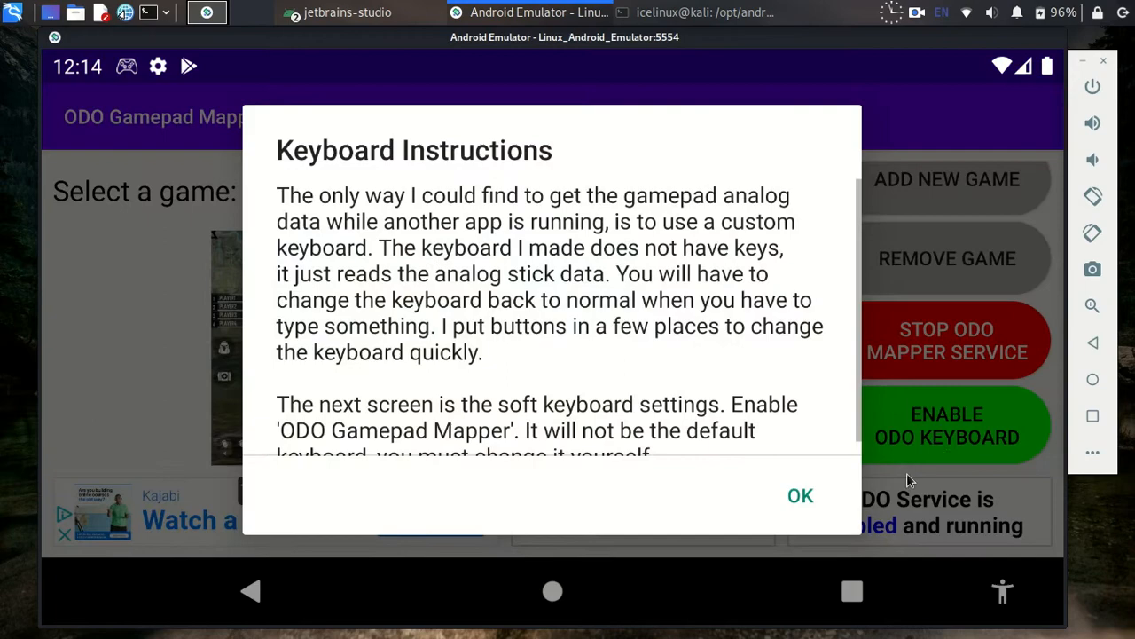
pyautogui.click(799, 494)
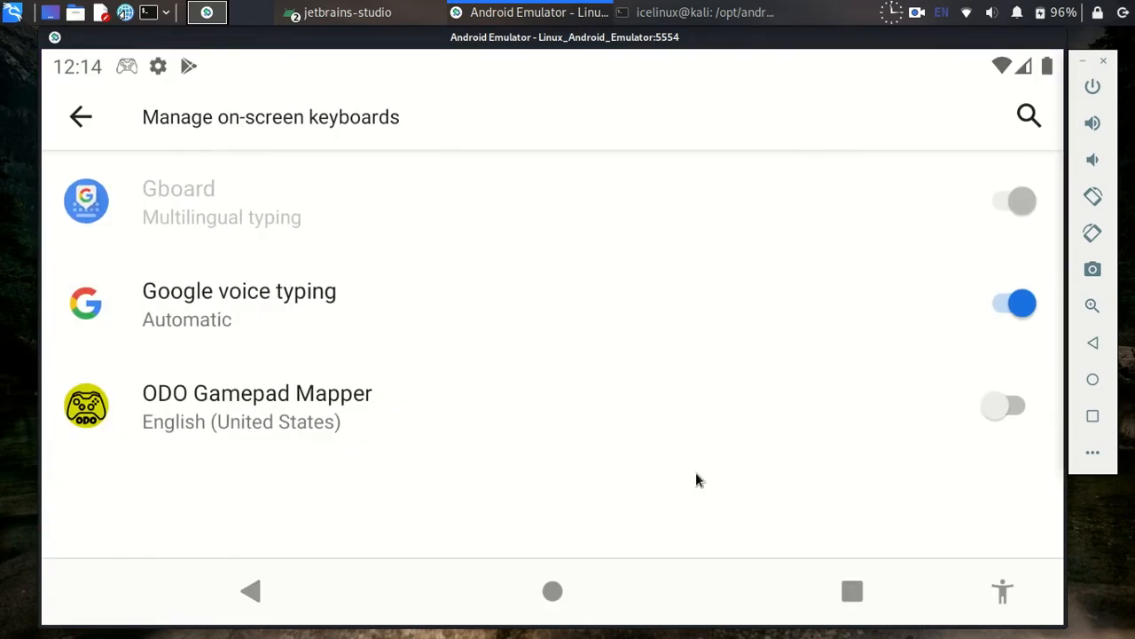
pyautogui.click(1003, 405)
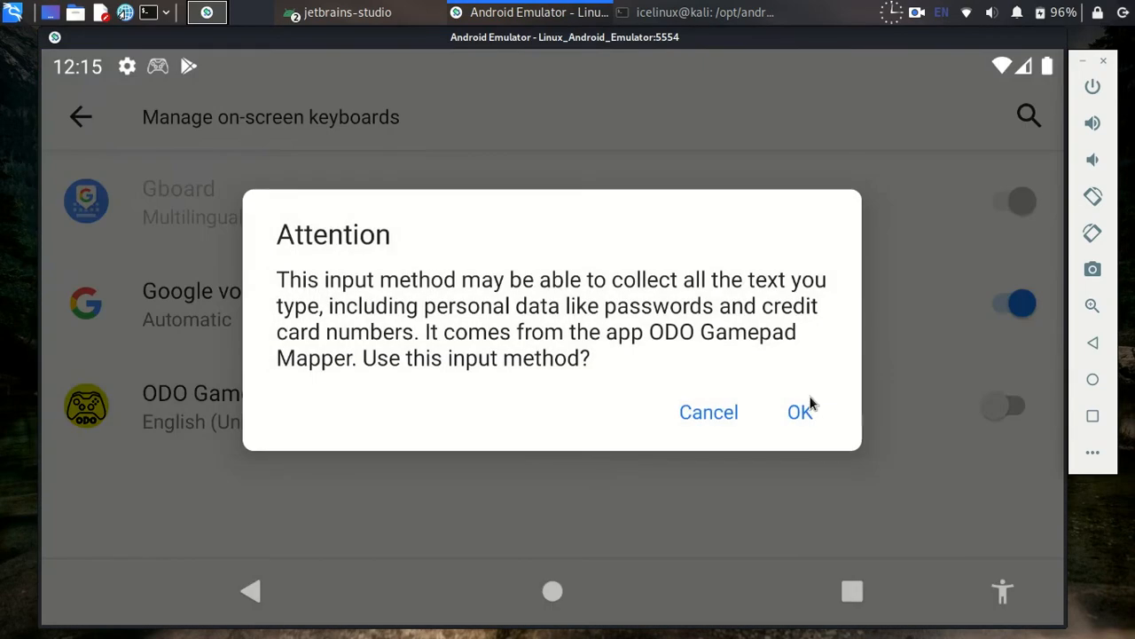
pyautogui.click(799, 412)
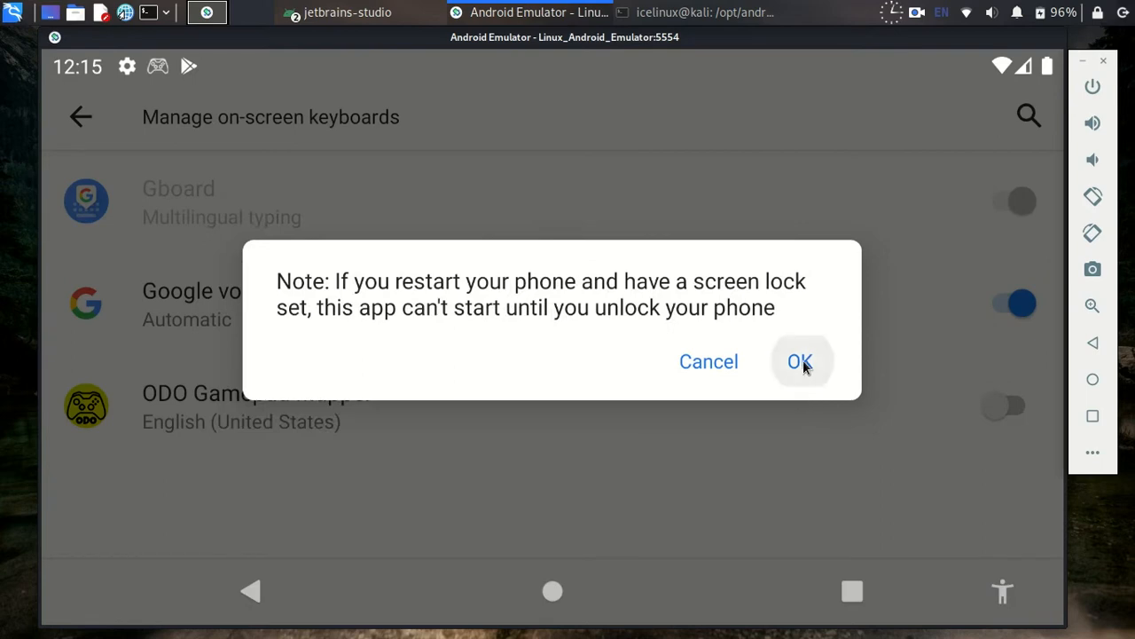
pyautogui.click(800, 361)
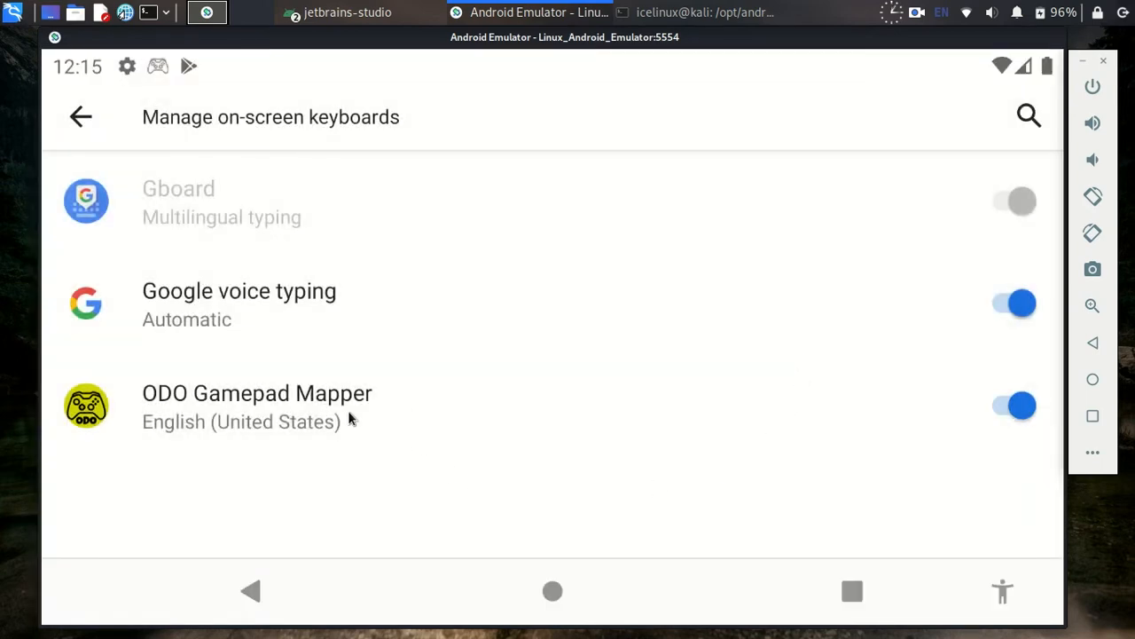
pyautogui.click(1013, 405)
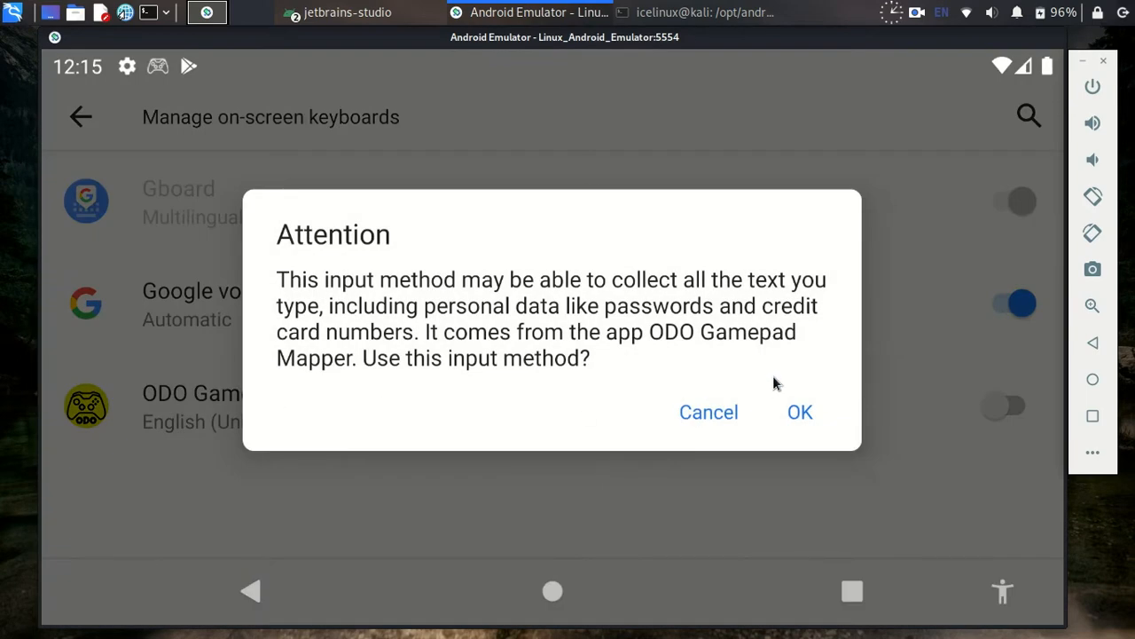
pyautogui.click(799, 411)
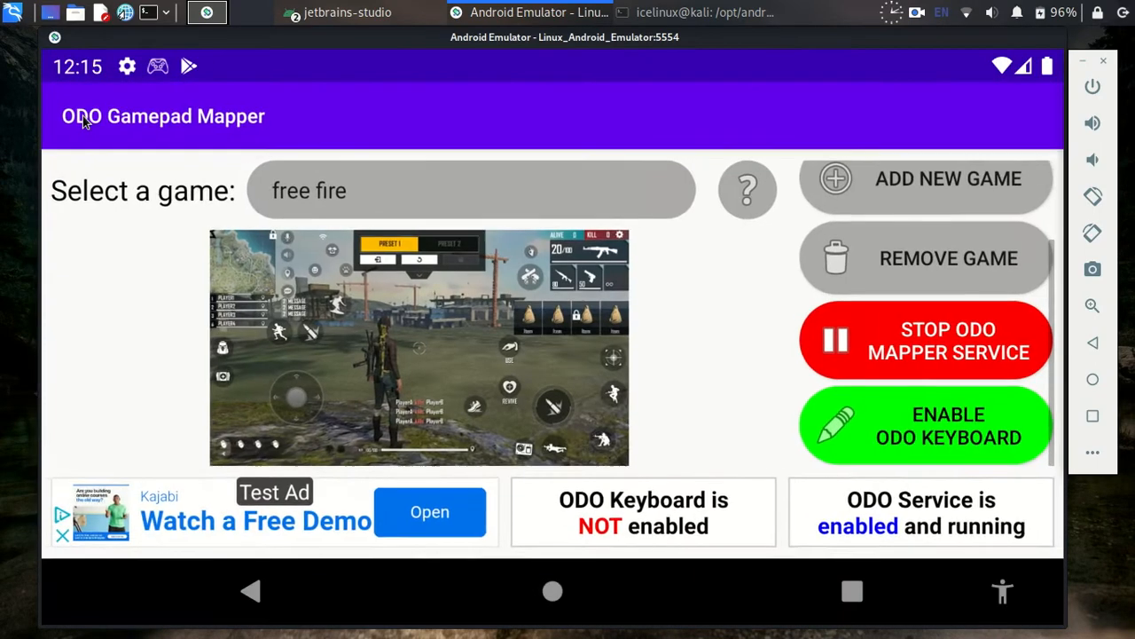
pyautogui.click(923, 426)
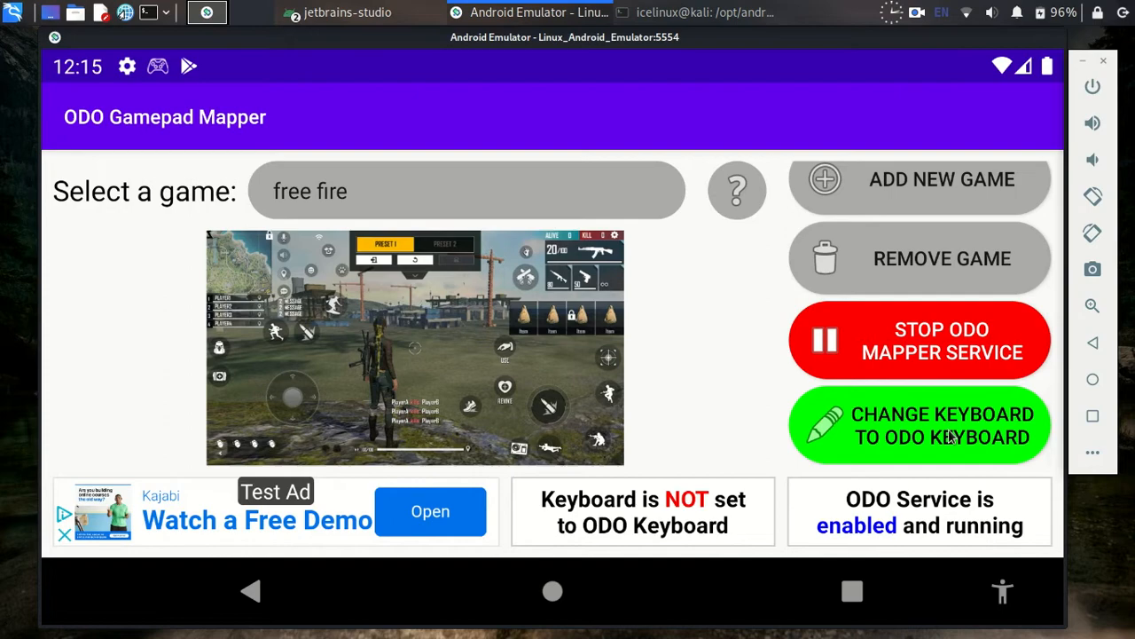
pyautogui.click(918, 425)
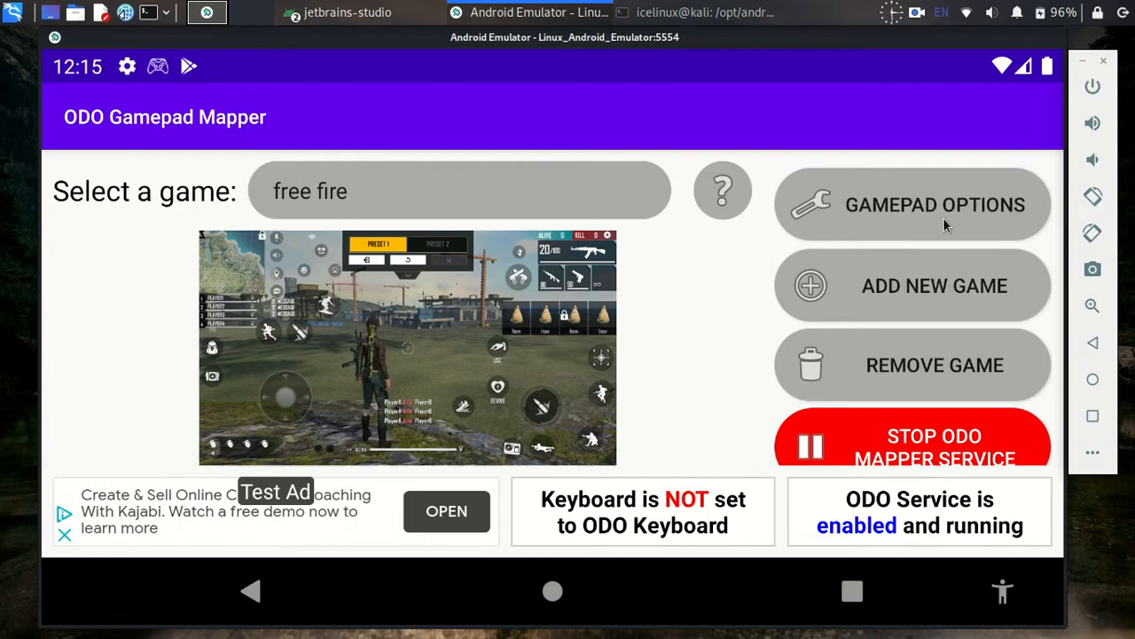
# Add a Tap keyboard key, pick it from the key list, and cancel that spot's default action.
pyautogui.click(912, 204)
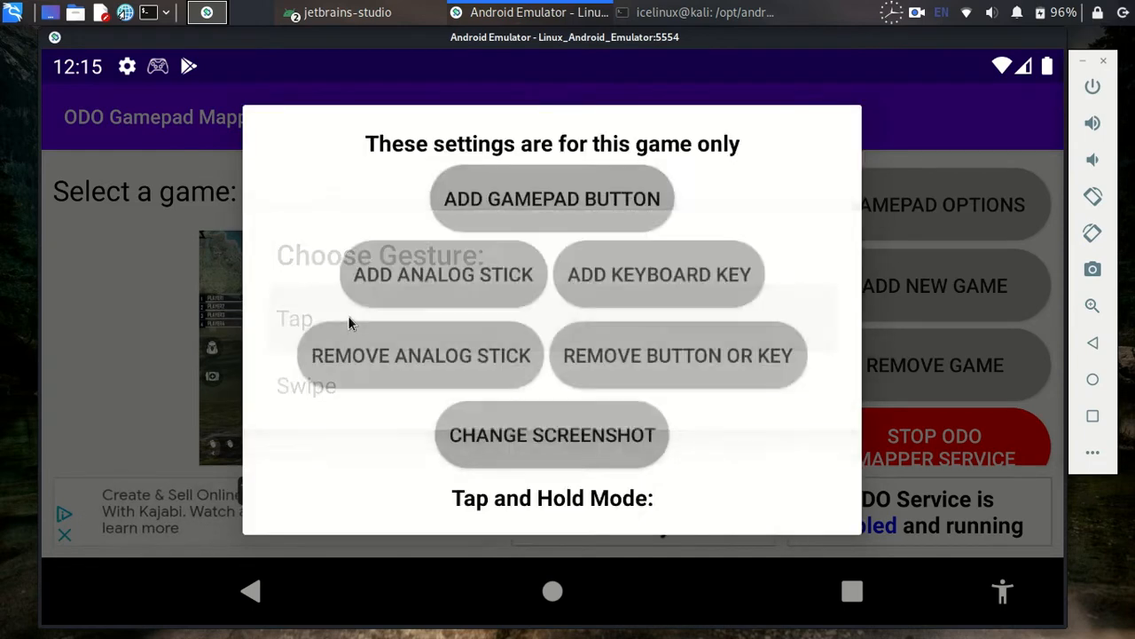
pyautogui.click(659, 274)
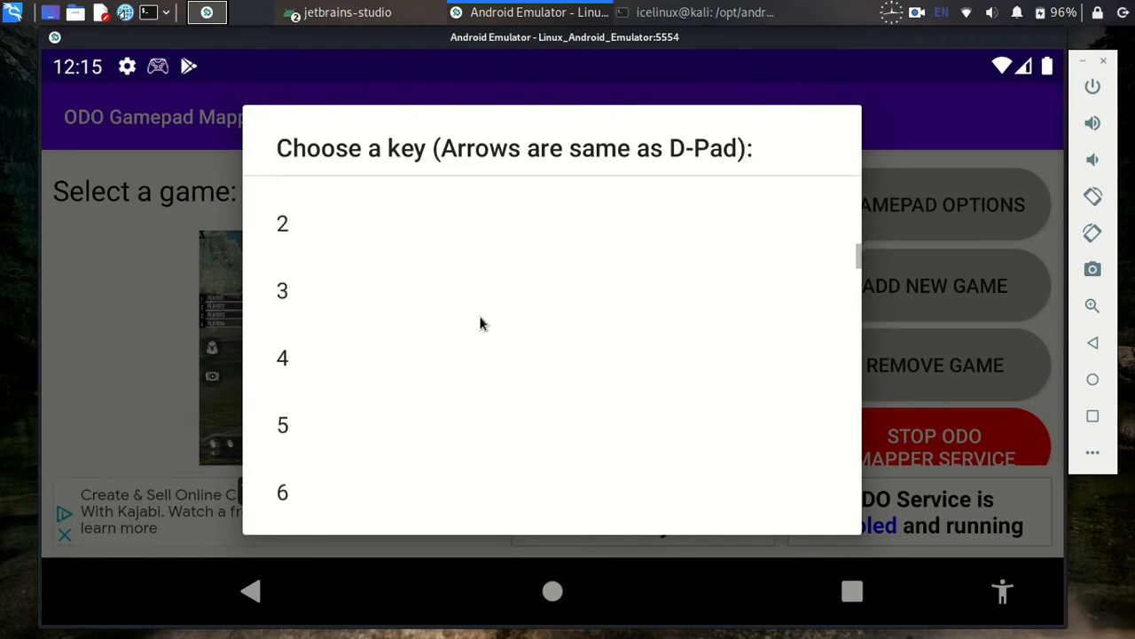
pyautogui.scroll(-3)
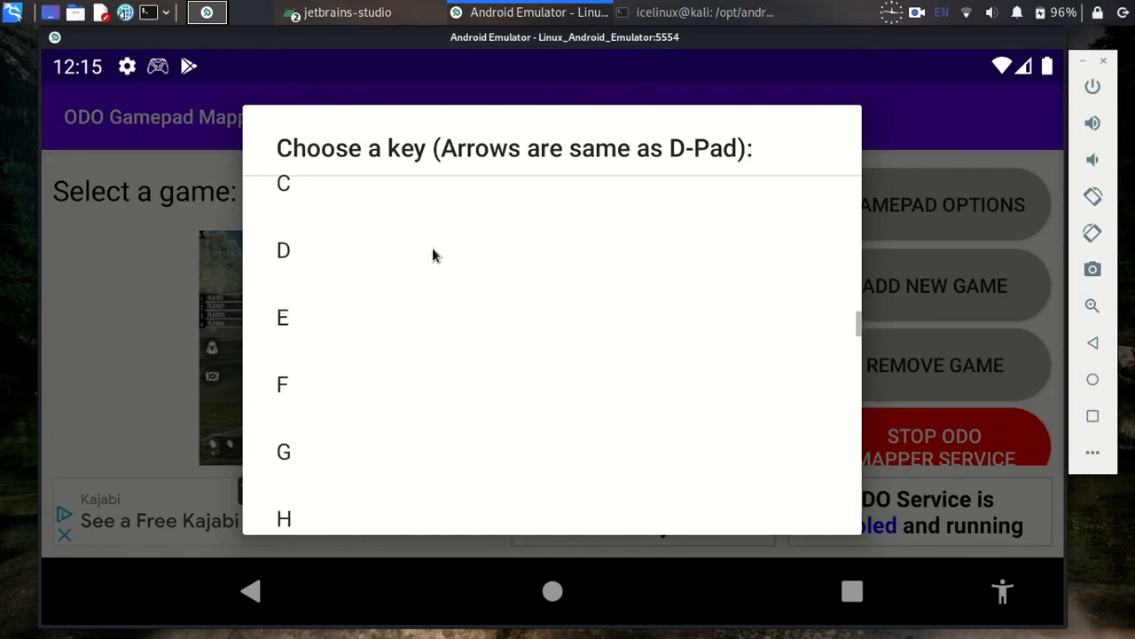
pyautogui.scroll(-3)
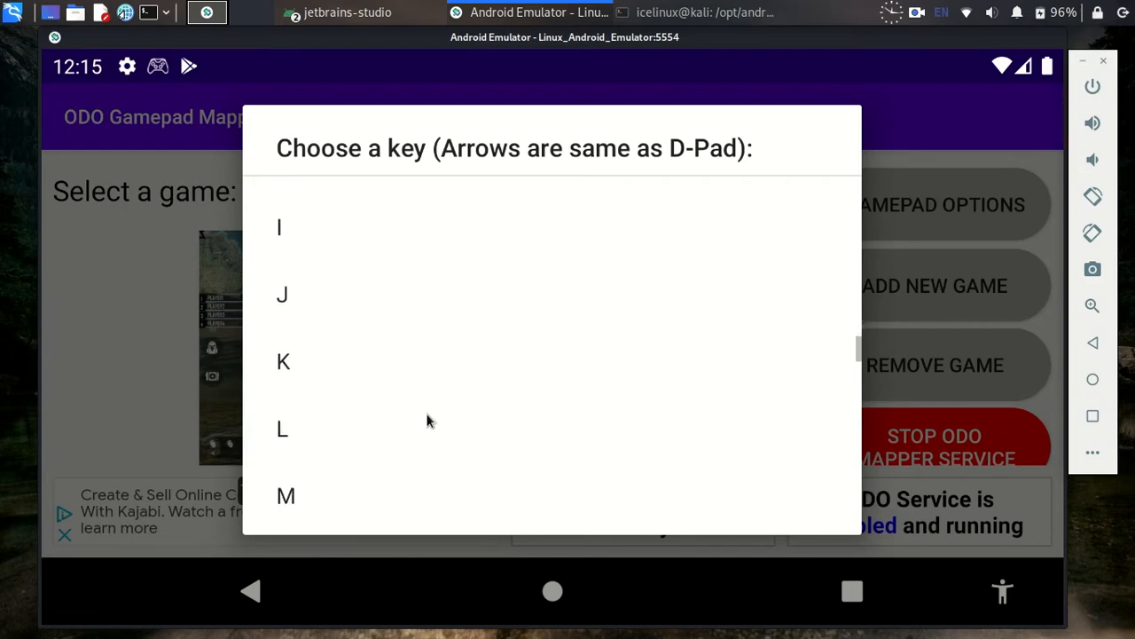
pyautogui.scroll(-3)
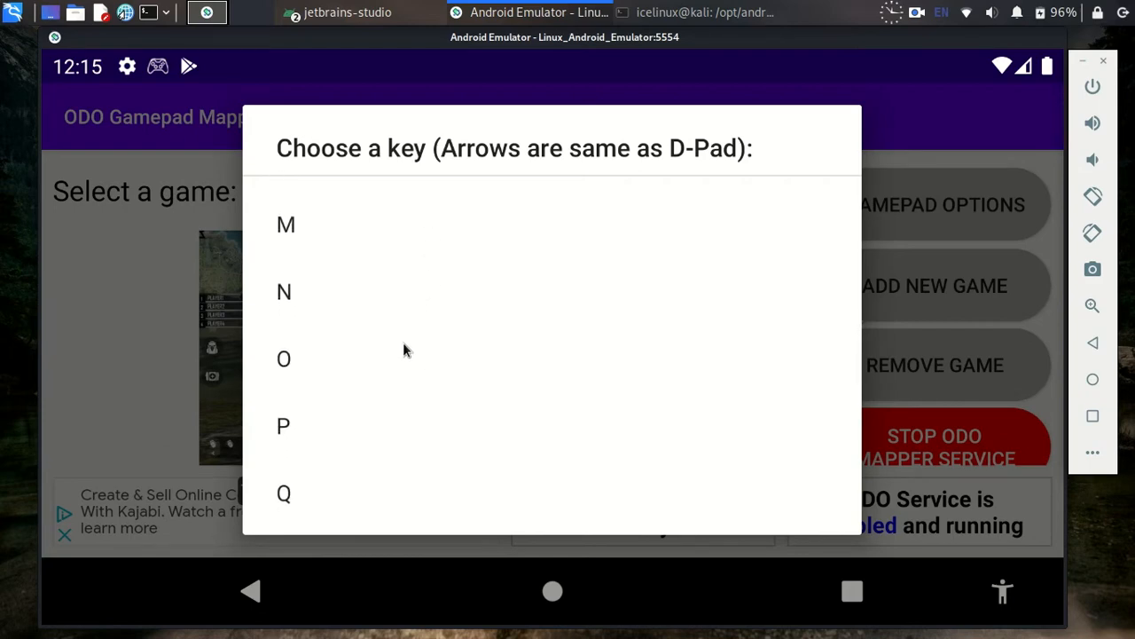
pyautogui.scroll(-3)
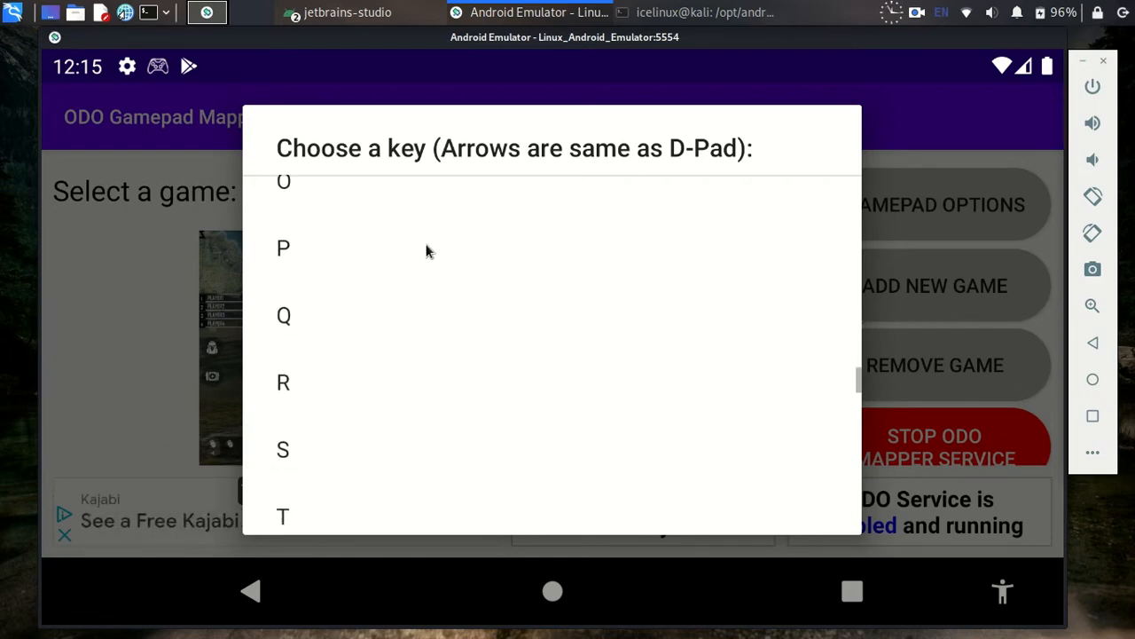
pyautogui.scroll(-3)
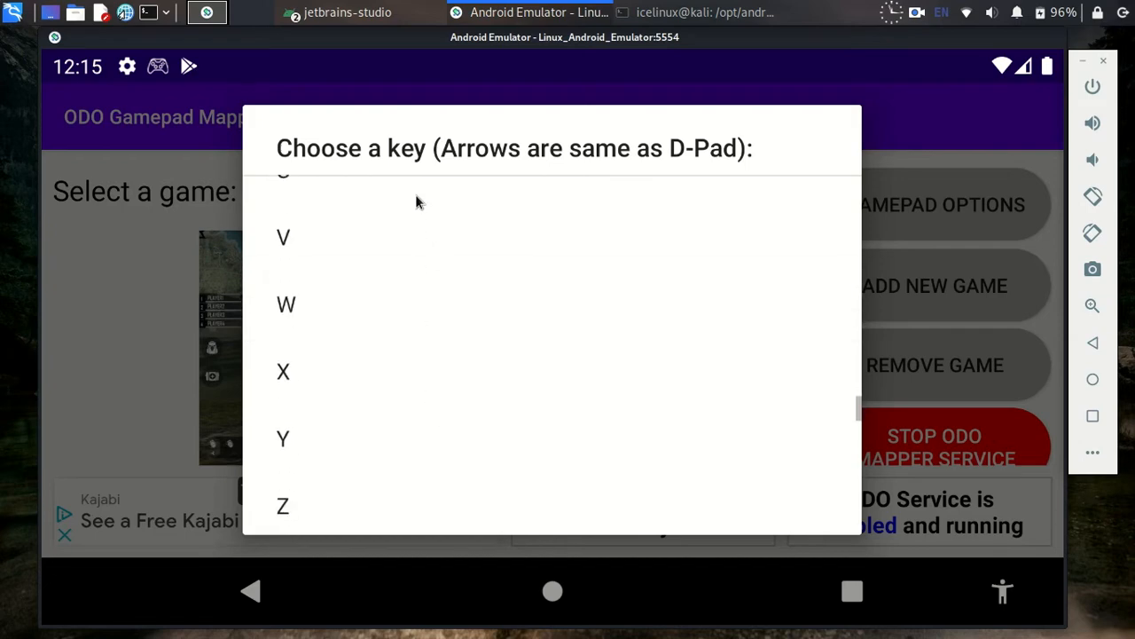
pyautogui.scroll(-3)
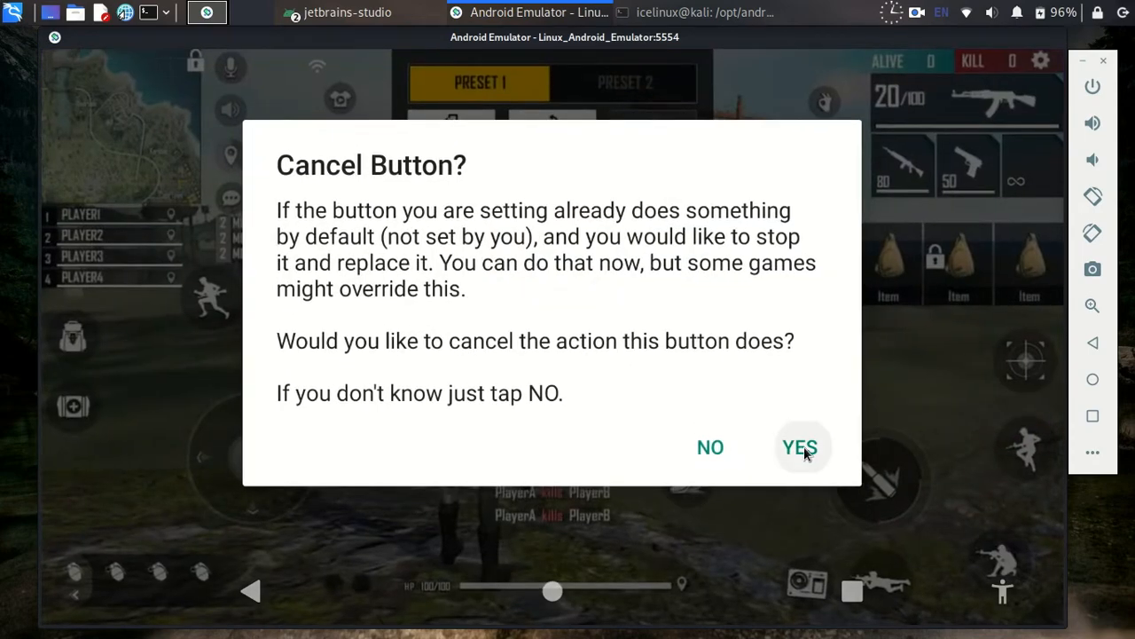
pyautogui.click(799, 446)
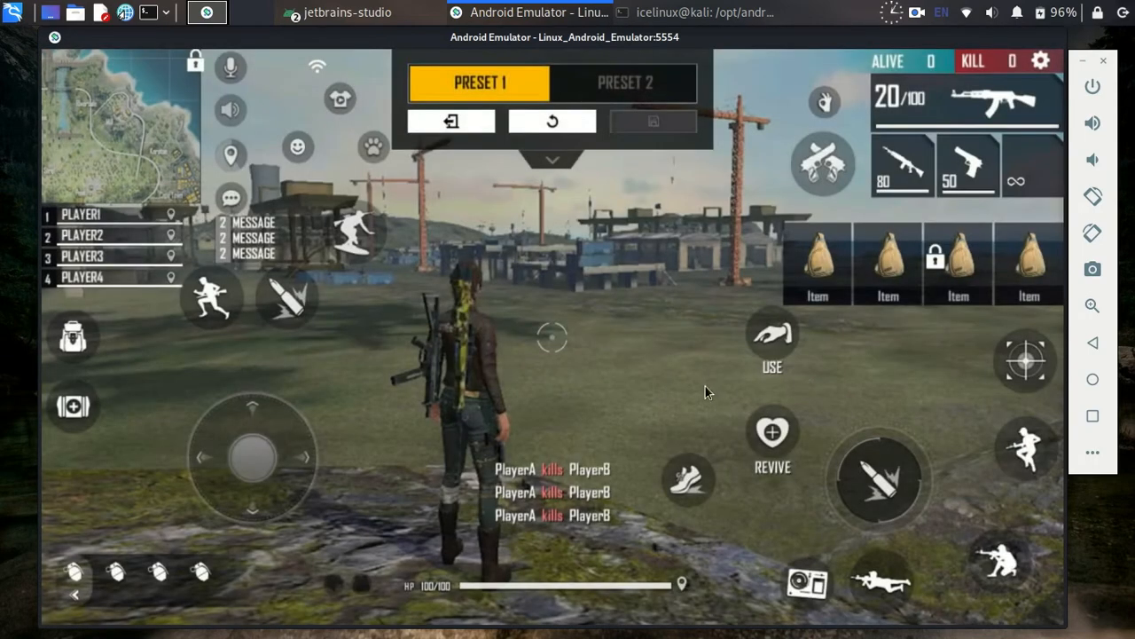
pyautogui.moveTo(1032, 450)
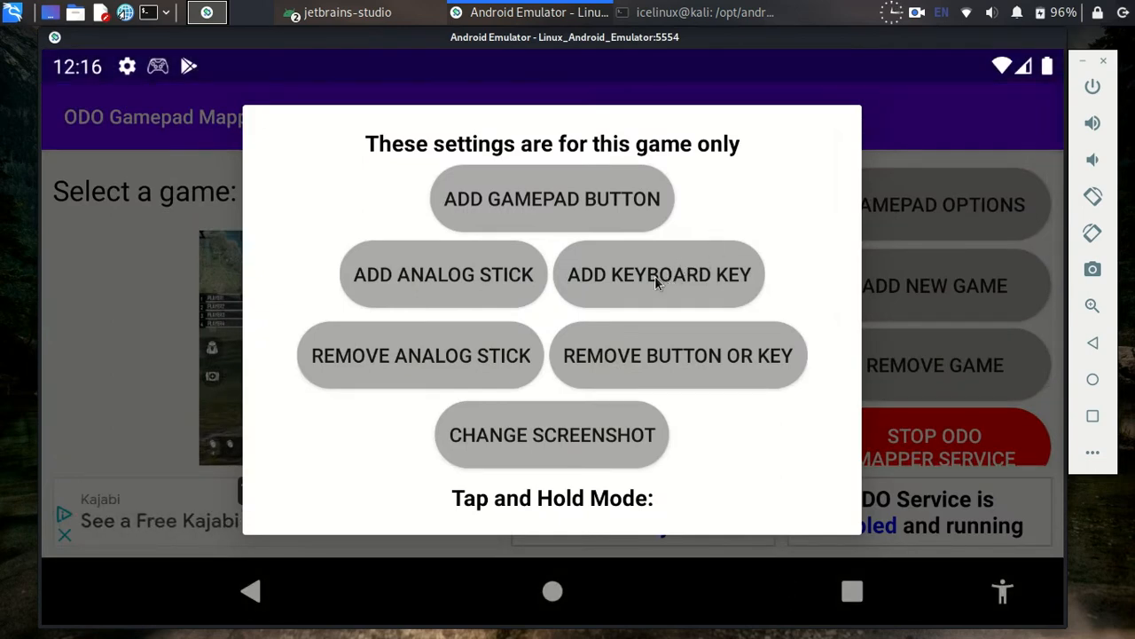
# Map the next keys as Tap gestures and save their positions on the HUD screenshot.
pyautogui.click(659, 274)
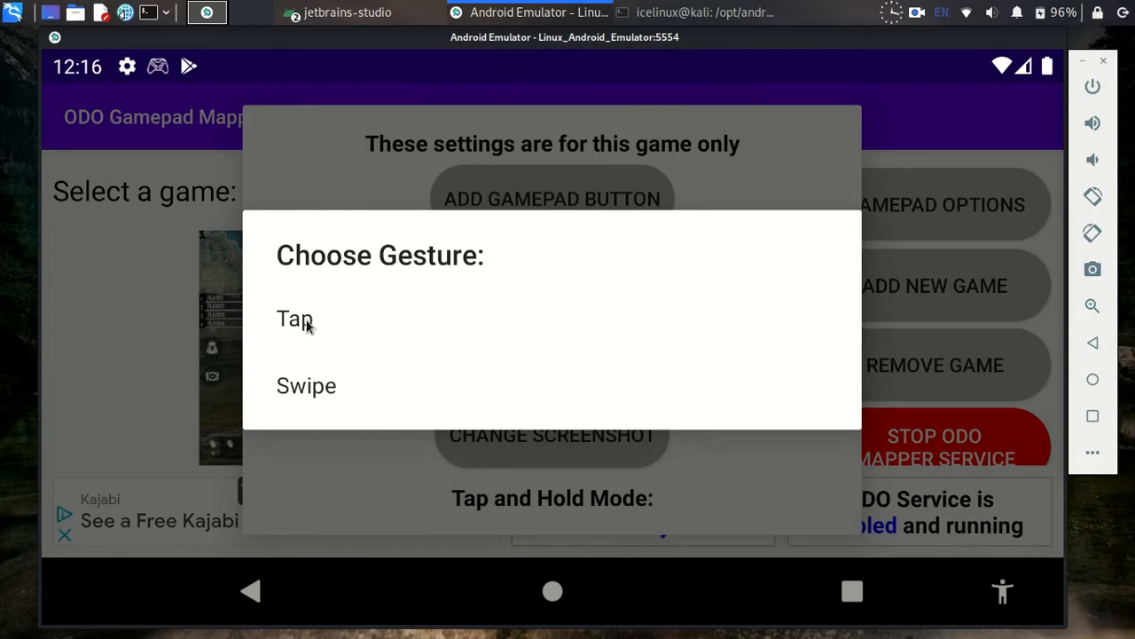
pyautogui.click(294, 318)
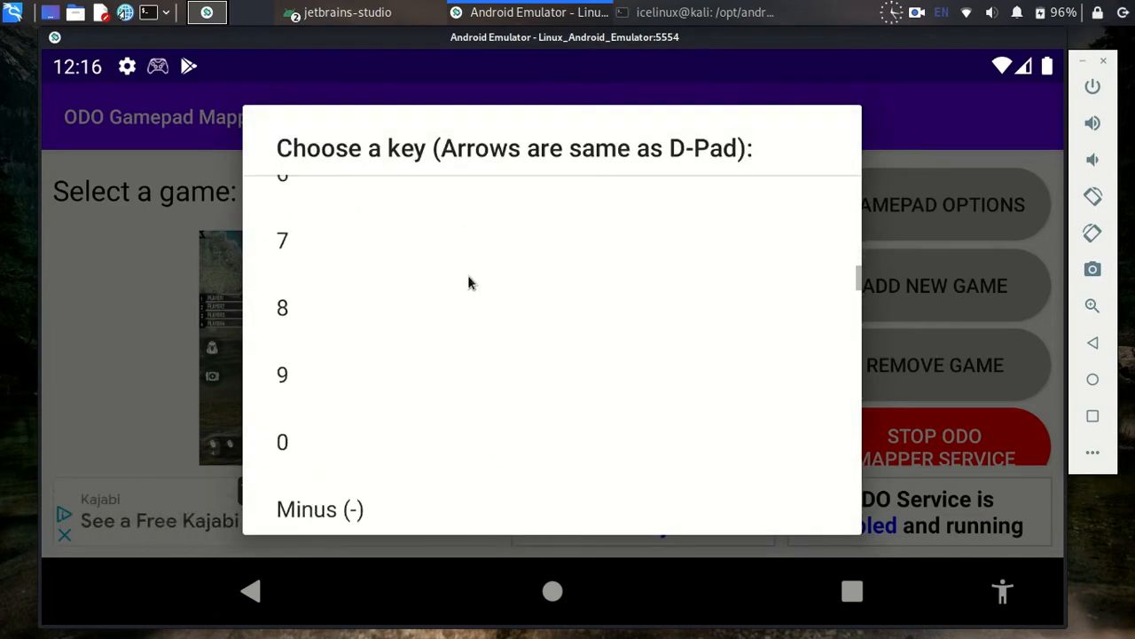
pyautogui.scroll(-3)
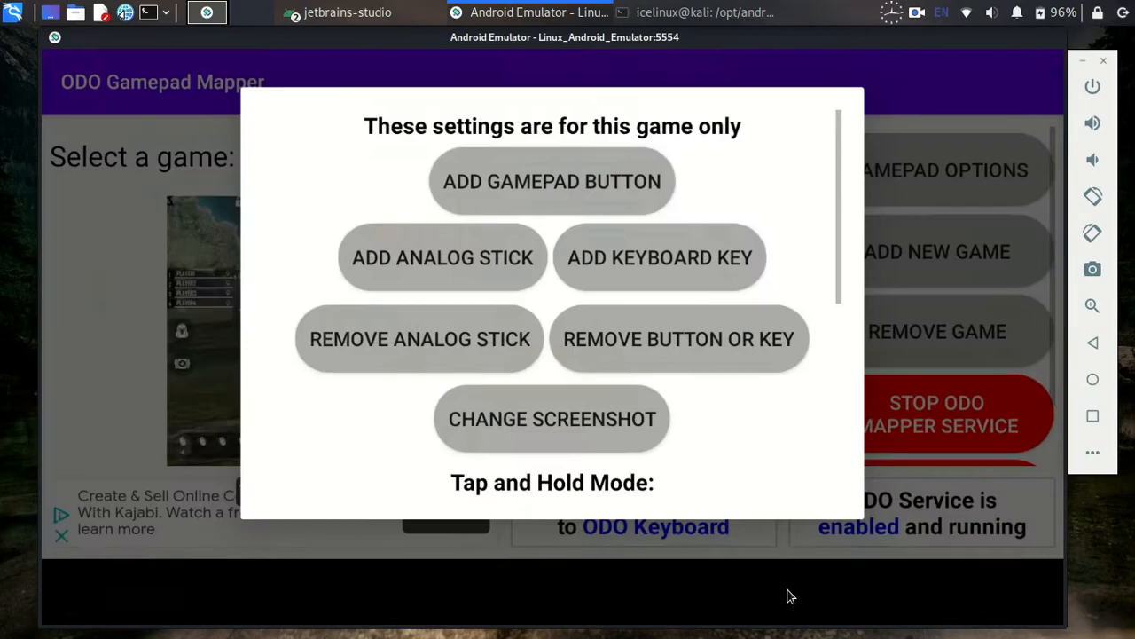
pyautogui.click(660, 257)
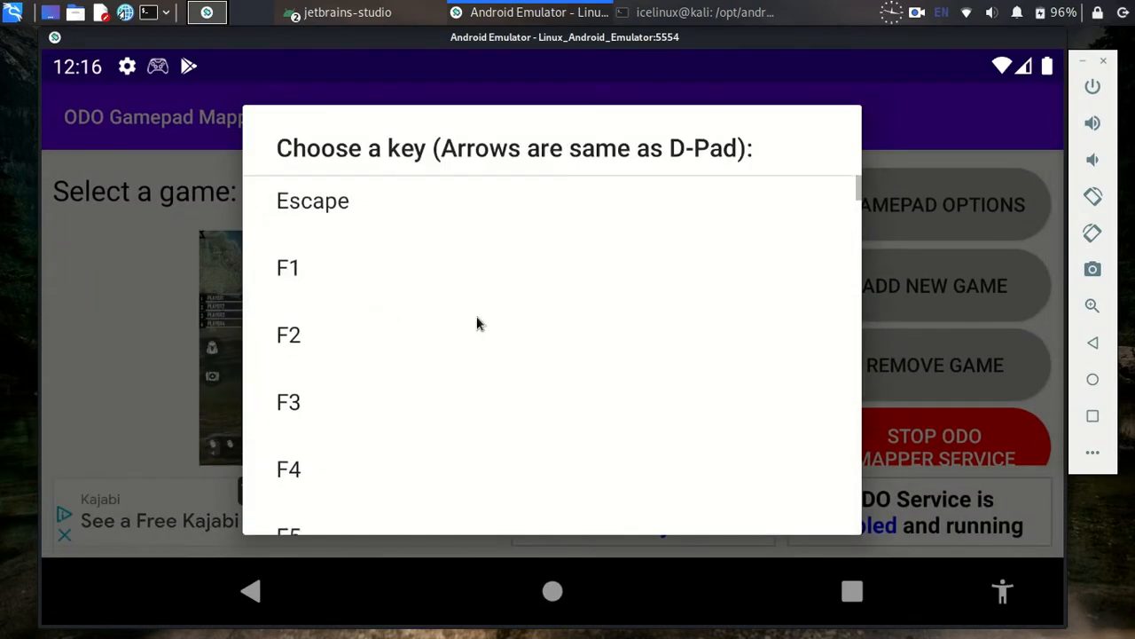
pyautogui.scroll(-3)
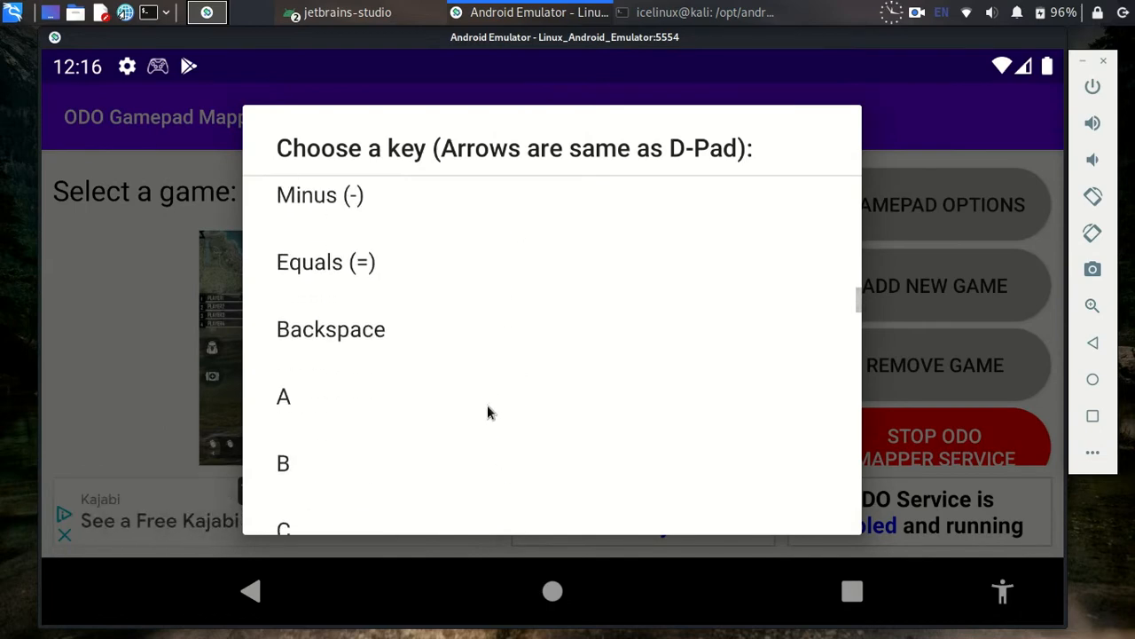
pyautogui.scroll(-3)
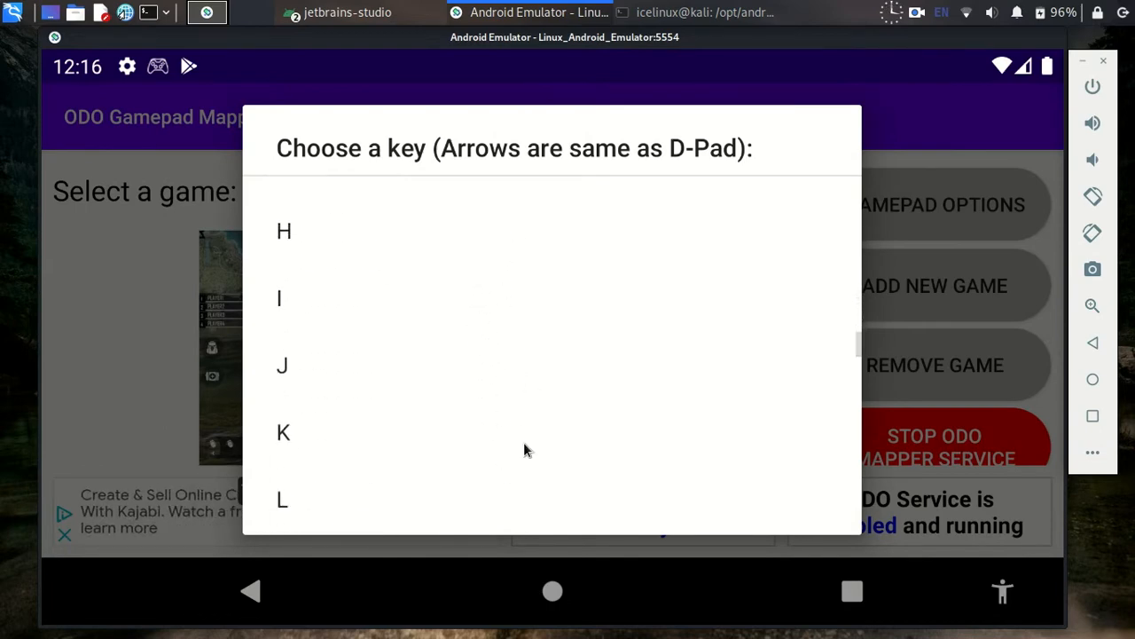
pyautogui.scroll(-3)
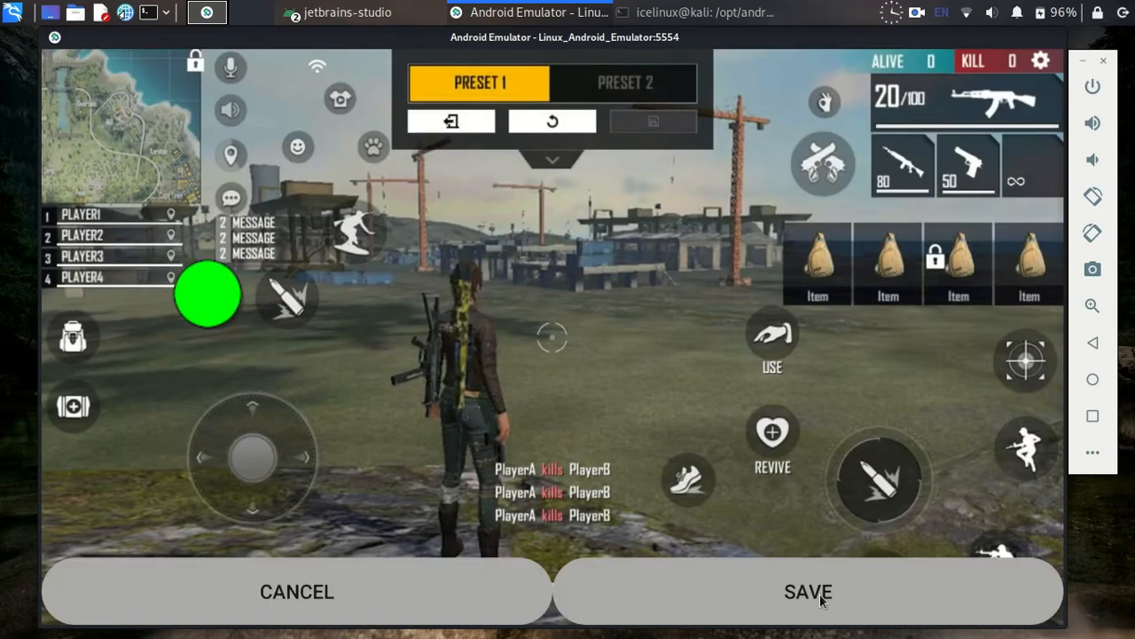
pyautogui.click(807, 592)
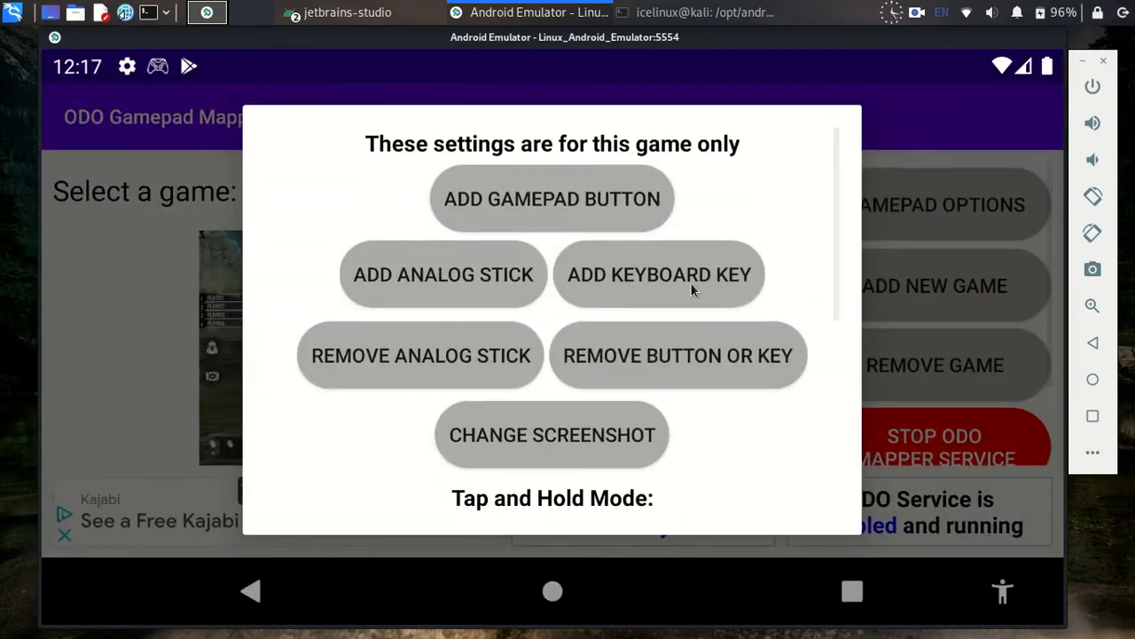
# Add further keys, dismissing the tap placement instructions before positioning them.
pyautogui.click(659, 274)
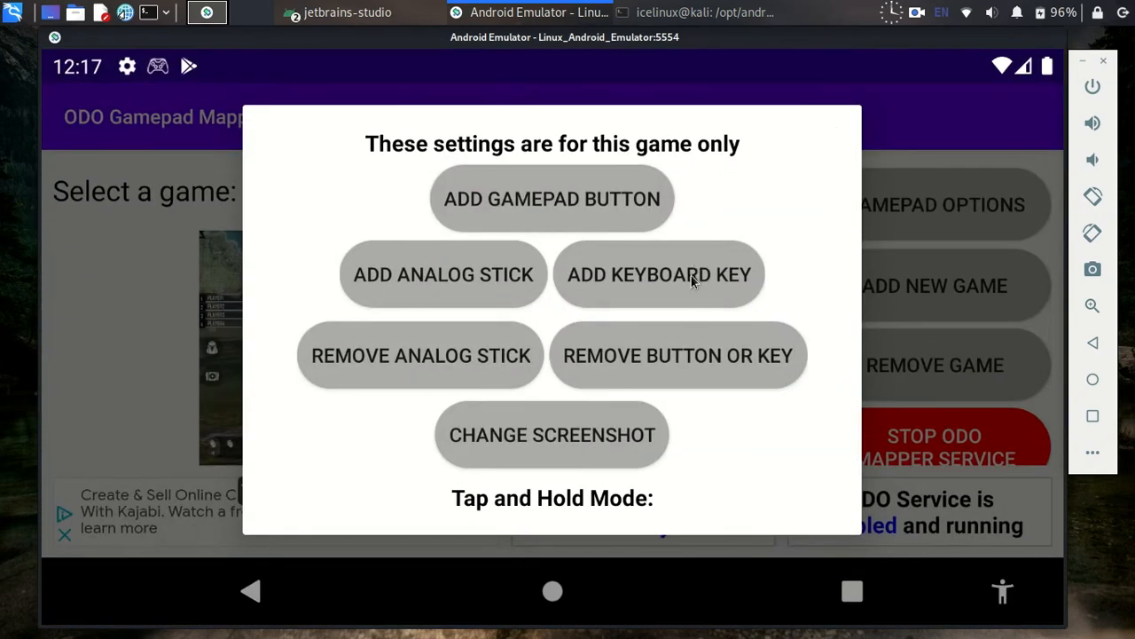
pyautogui.click(659, 274)
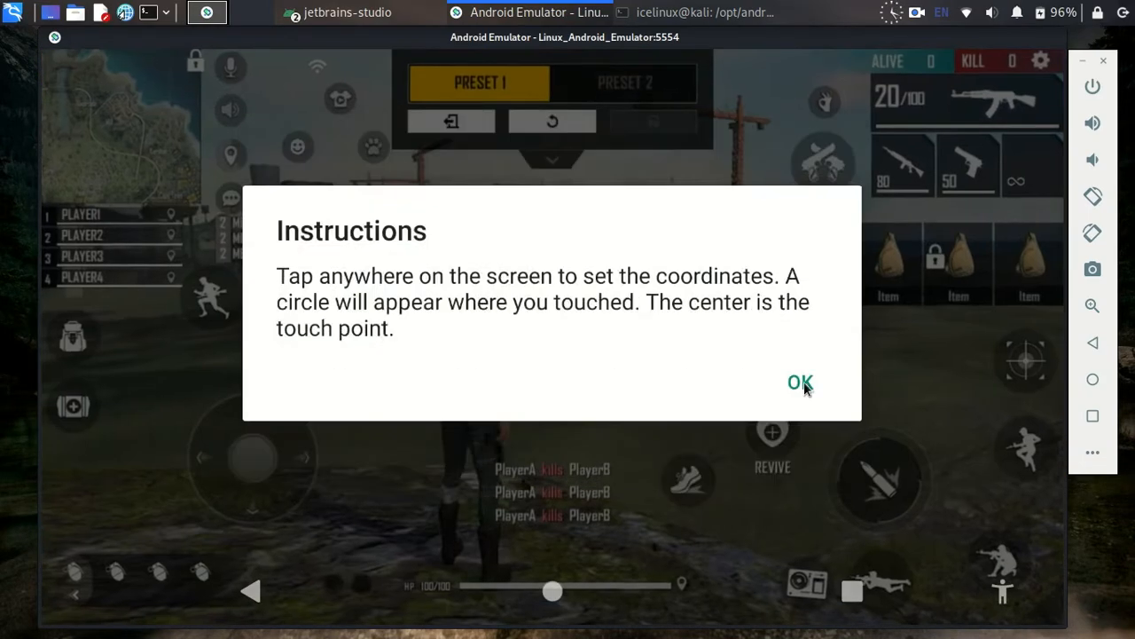
pyautogui.click(798, 381)
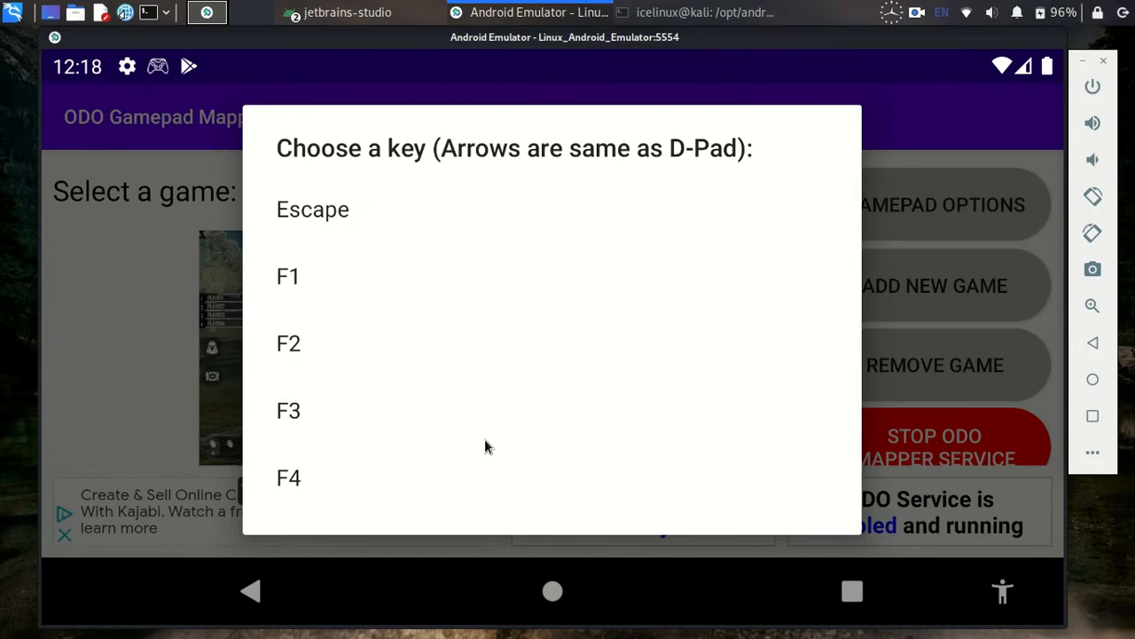
pyautogui.scroll(-3)
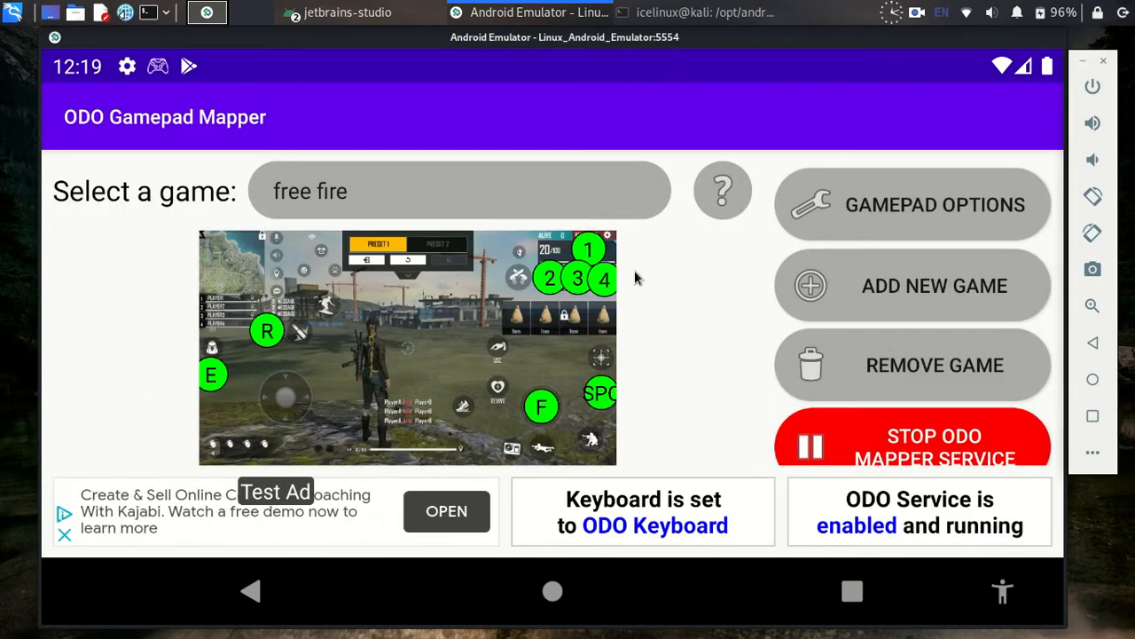
# Map Z and X onto the crouch and prone HUD icons, then show recent apps.
pyautogui.click(912, 204)
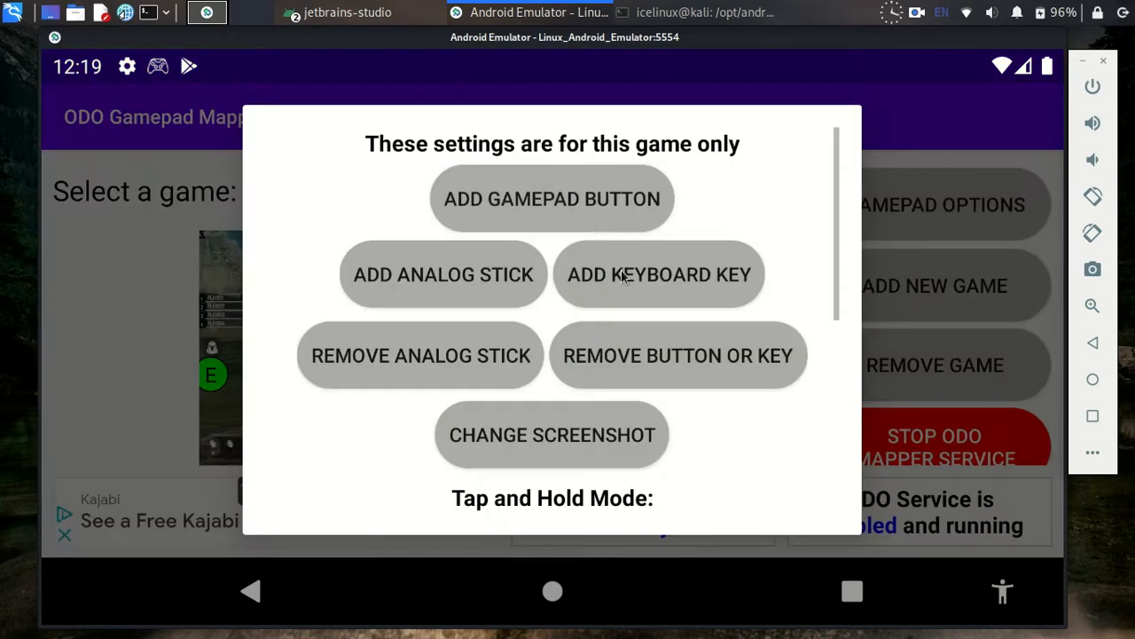
pyautogui.click(659, 274)
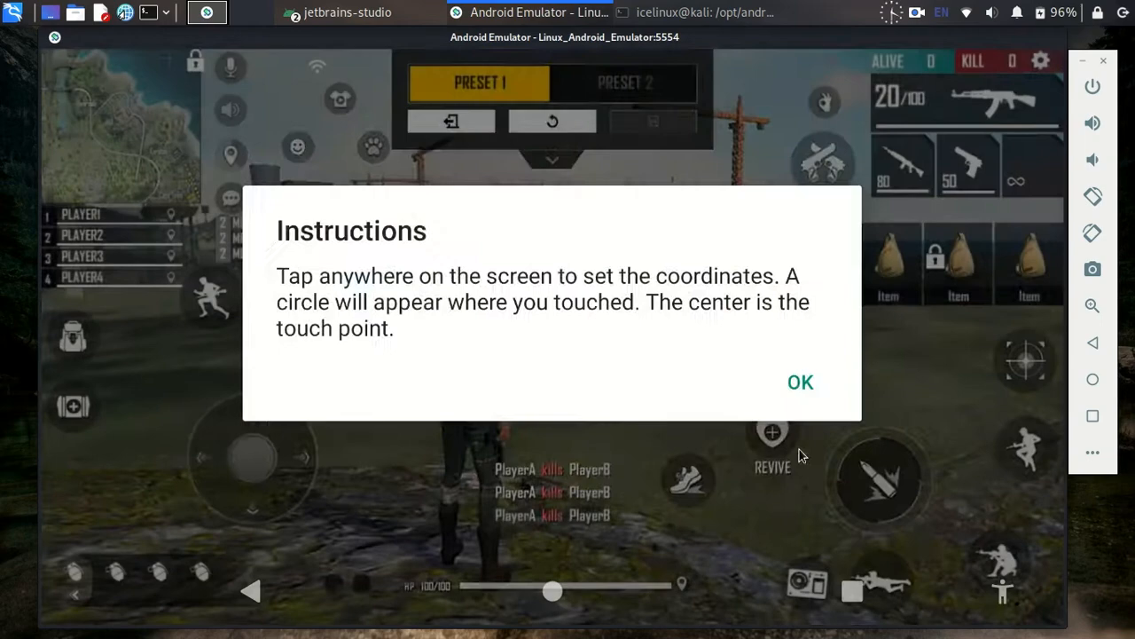
pyautogui.click(799, 381)
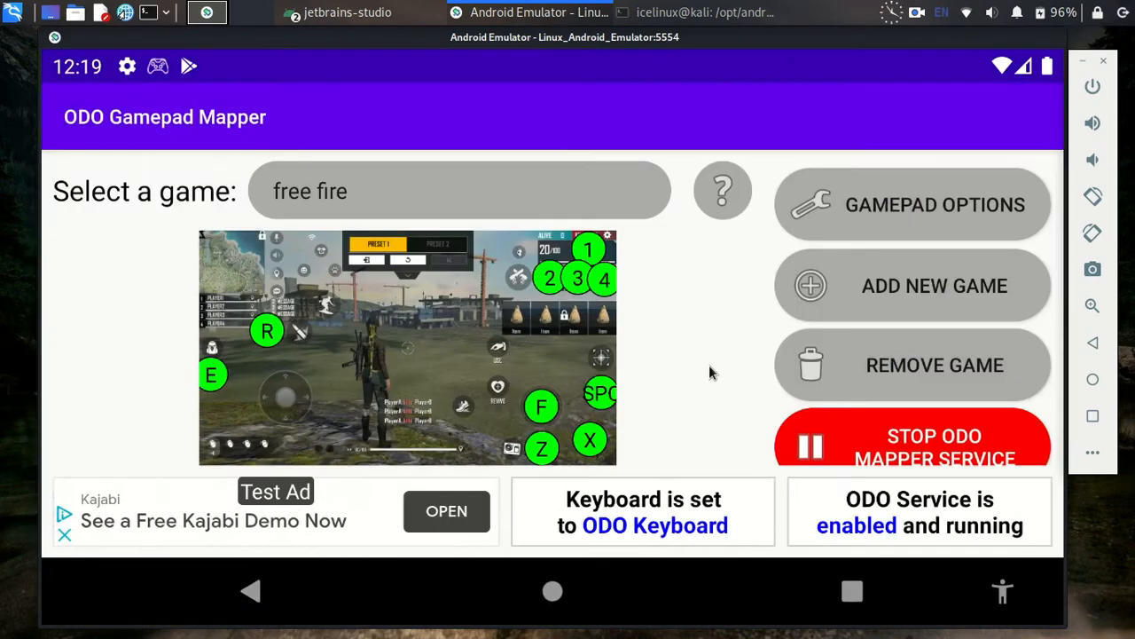
pyautogui.click(1092, 270)
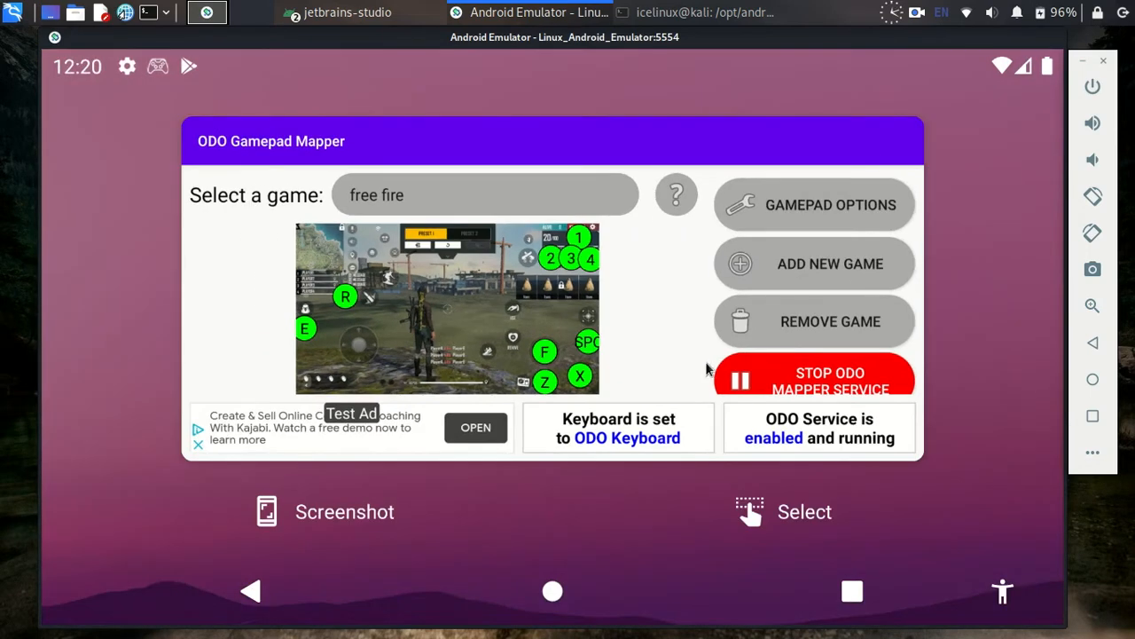
# Return to the home screen and launch Free Fire into its lobby.
pyautogui.click(552, 590)
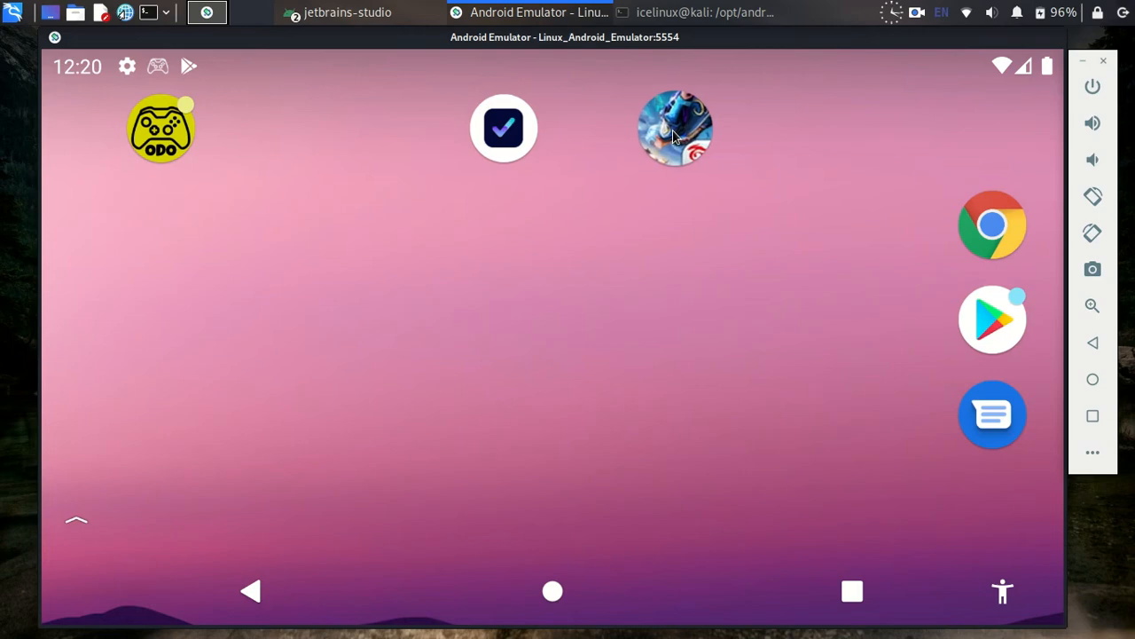
pyautogui.click(674, 129)
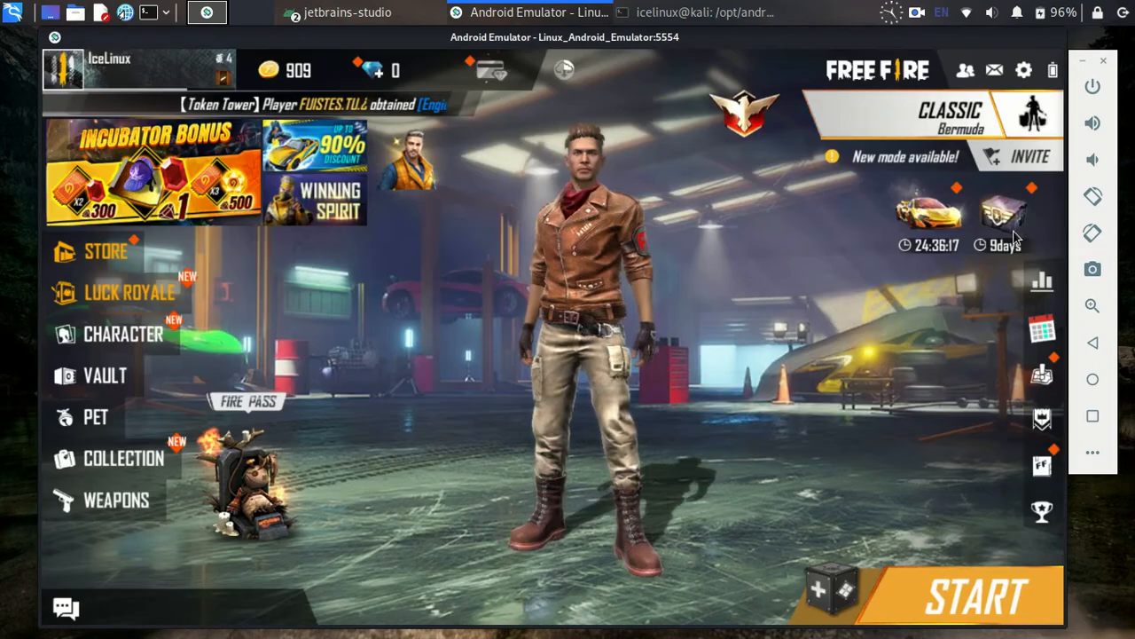
# Start a training match and drag the movement joystick to run the character.
pyautogui.click(976, 595)
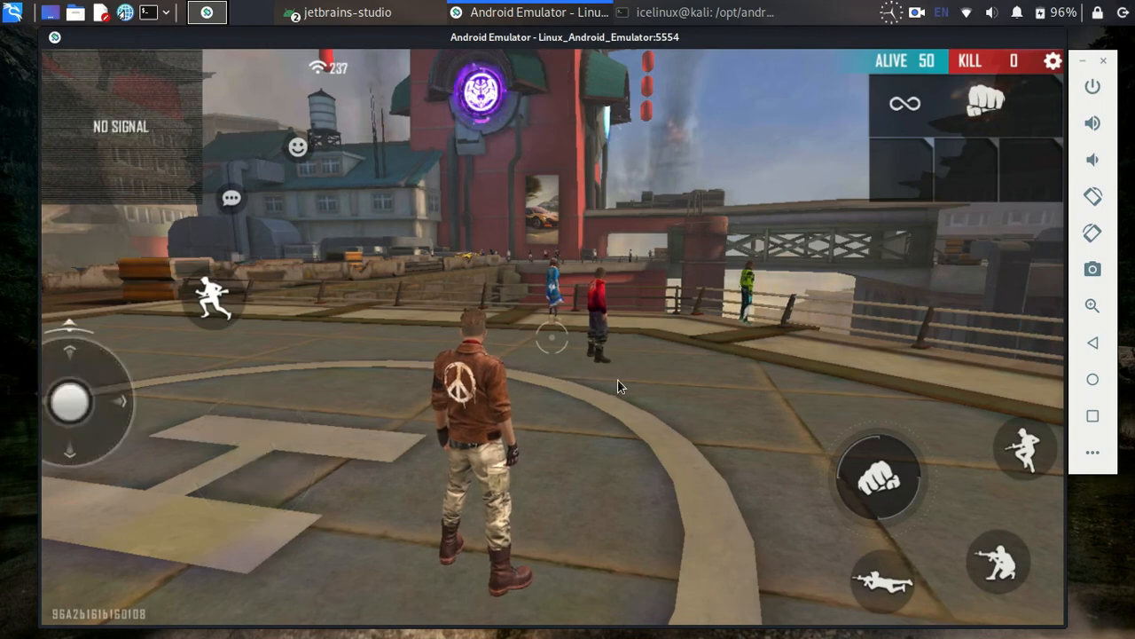
pyautogui.moveTo(84, 399); pyautogui.dragTo(200, 425)
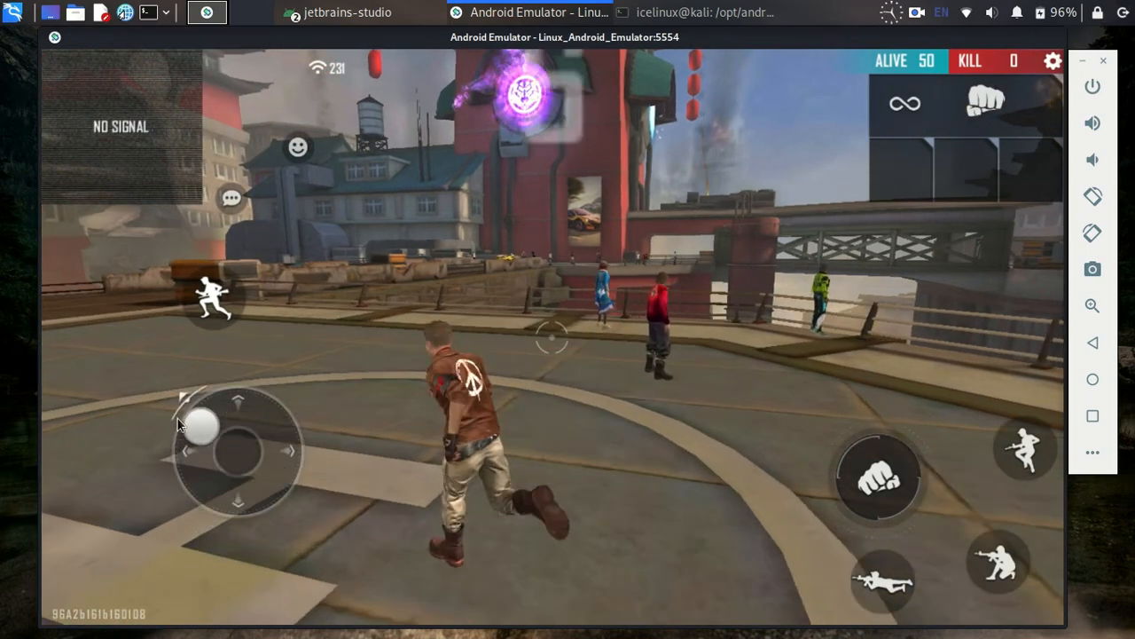